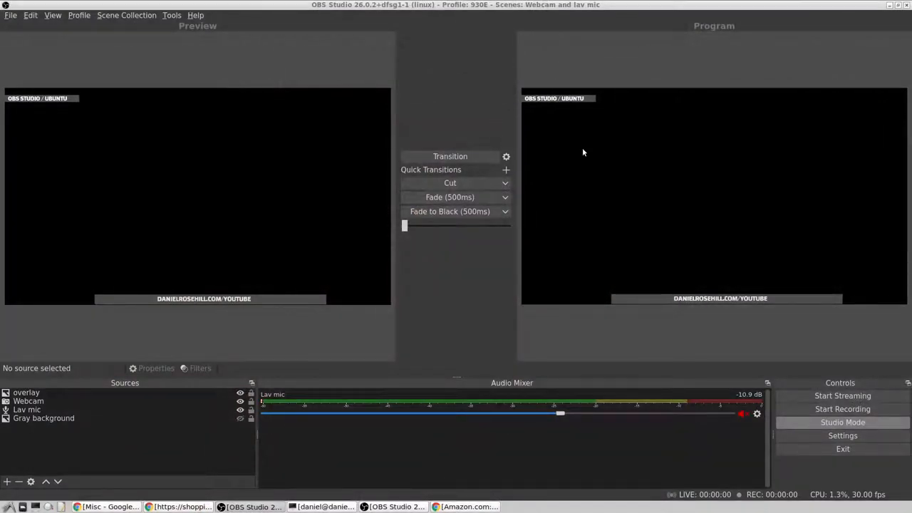
mouse_move(610, 160)
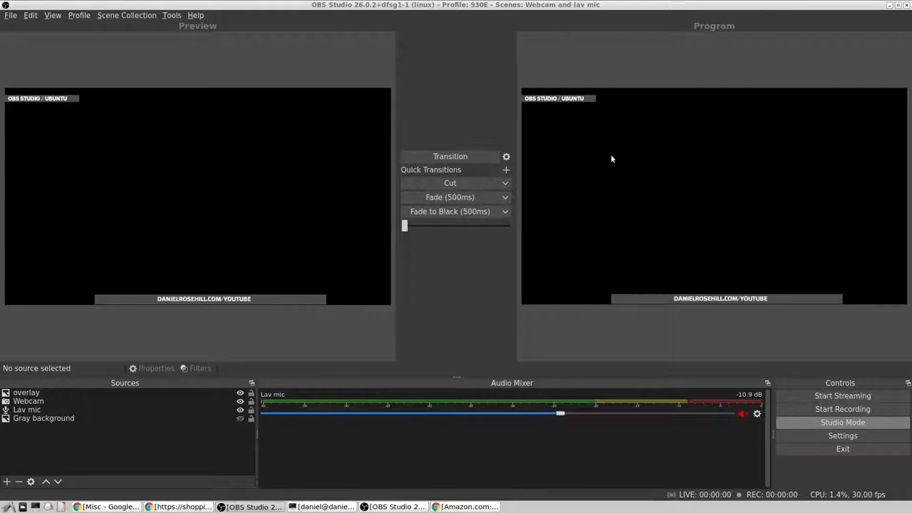
mouse_move(614, 151)
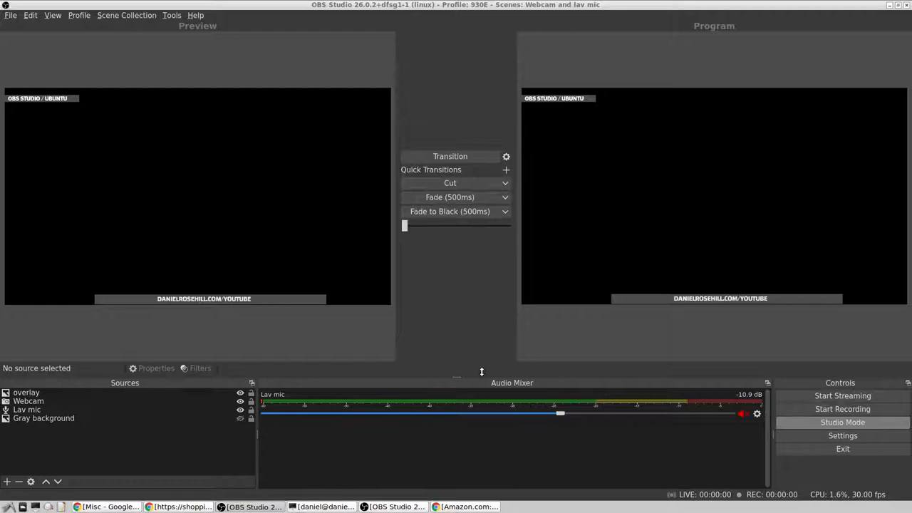
- Start a Screen Capture (XSHM) source named 'Screen 3', after cancelling a Video Capture Device attempt
left_click(180, 131)
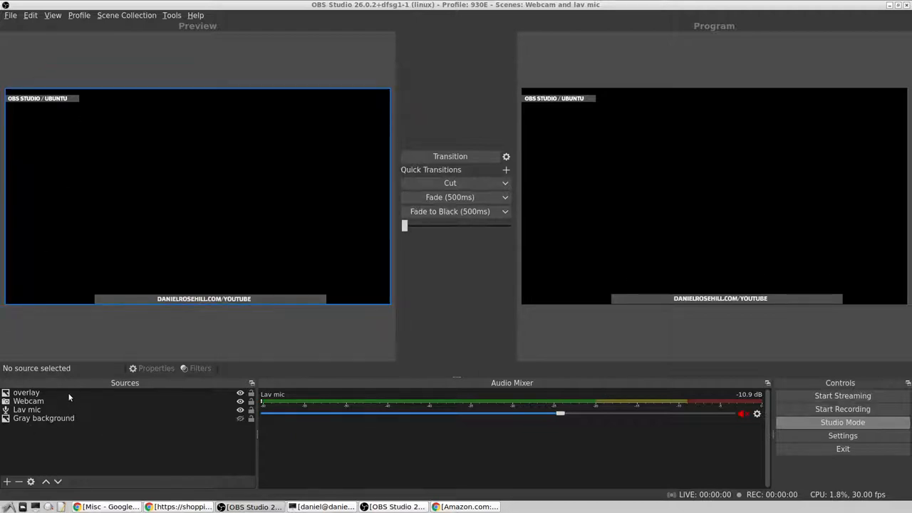
left_click(7, 481)
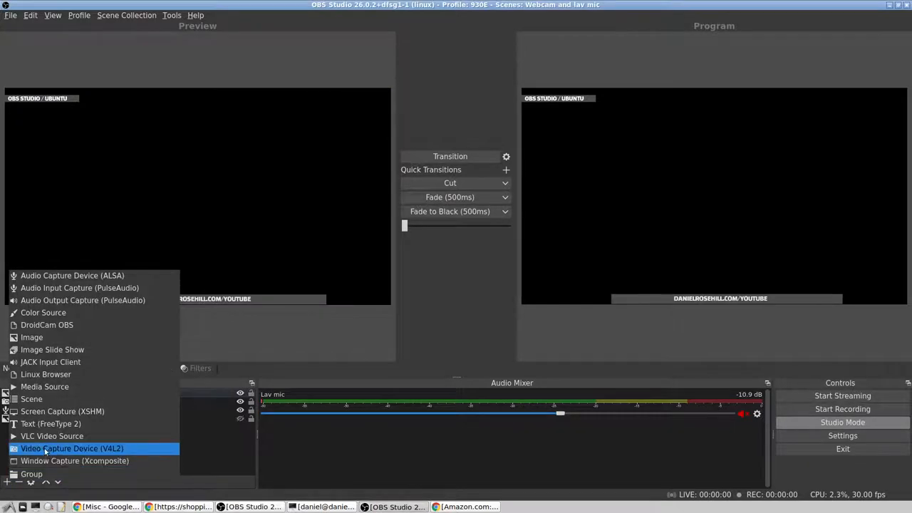
left_click(71, 447)
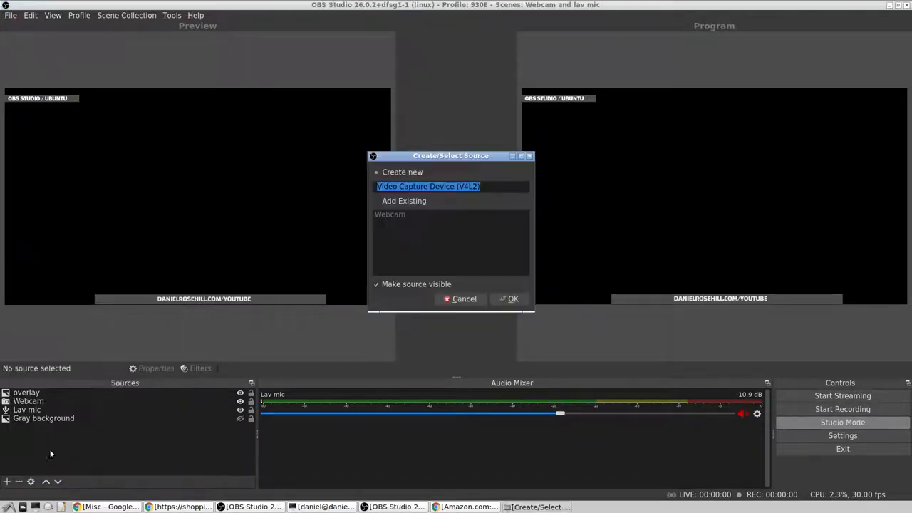
left_click(464, 300)
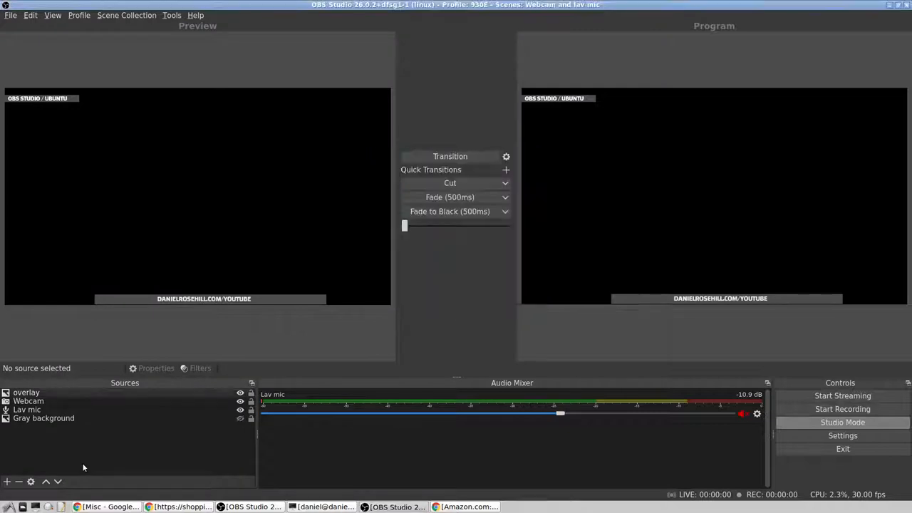
left_click(6, 481)
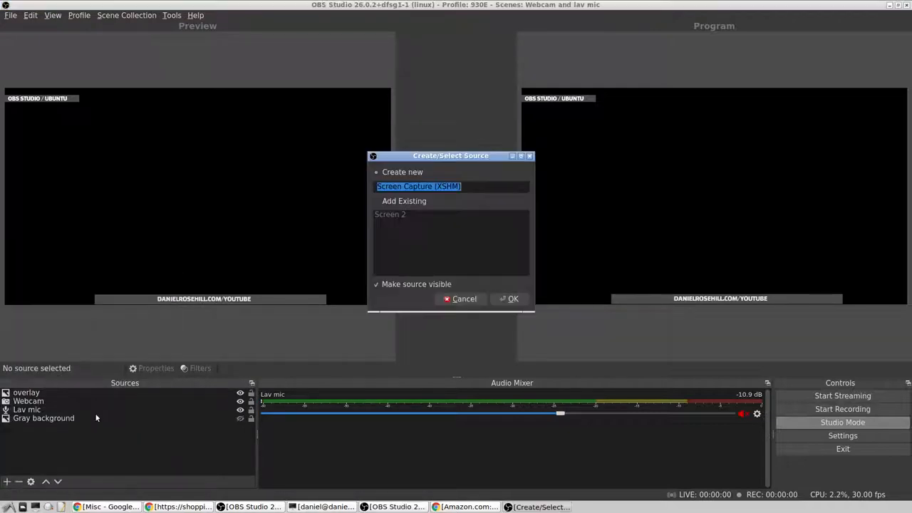
type("Screen 3")
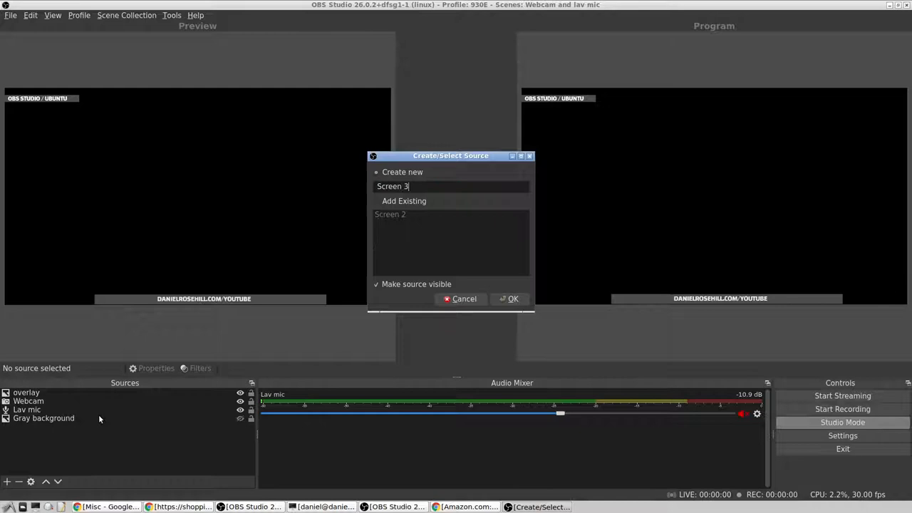
- Create Screen 3 and crop it with Crop Top 107 and further crop values such as 38
left_click(513, 299)
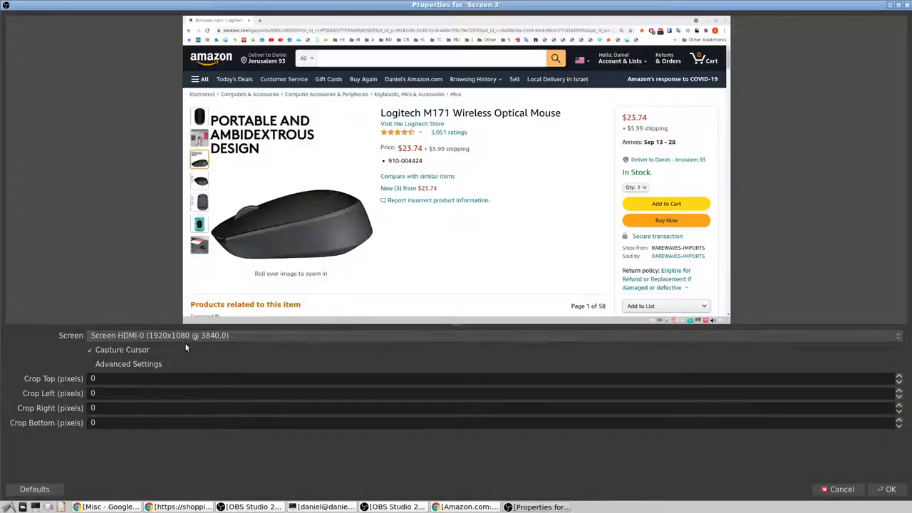
mouse_move(848, 448)
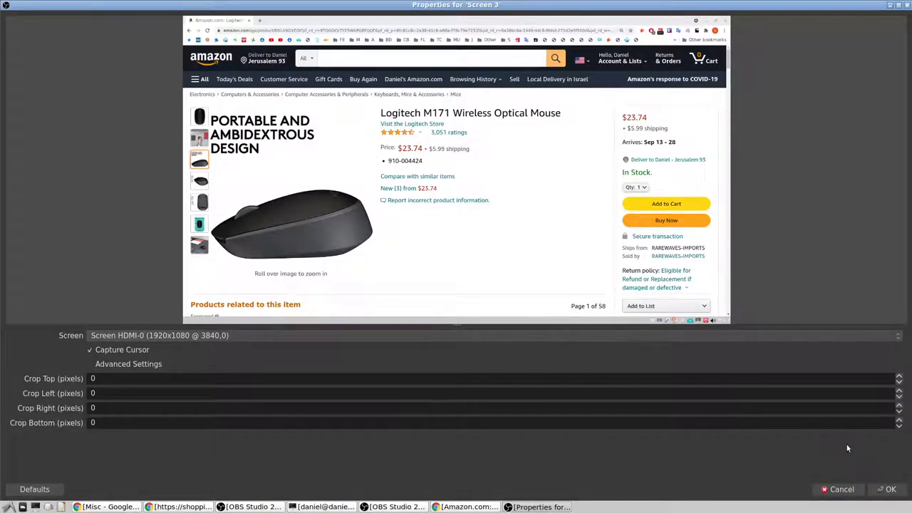
mouse_move(815, 450)
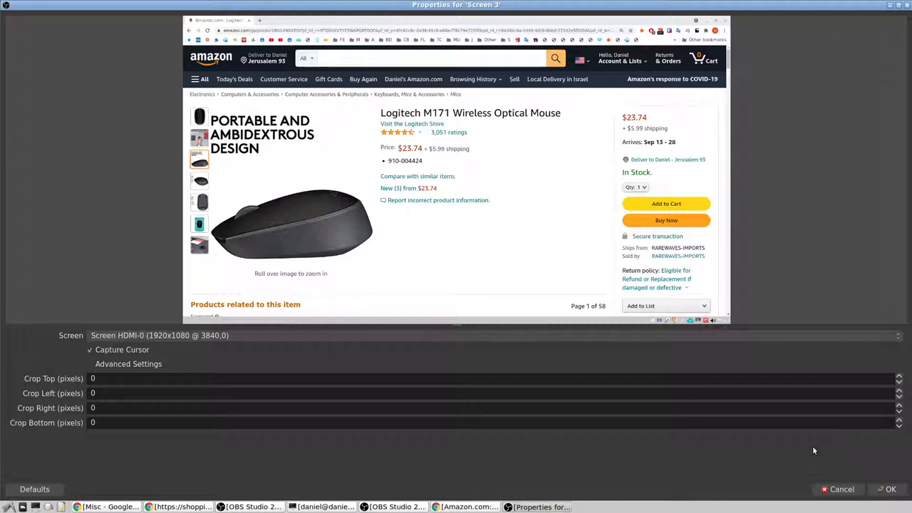
mouse_move(805, 442)
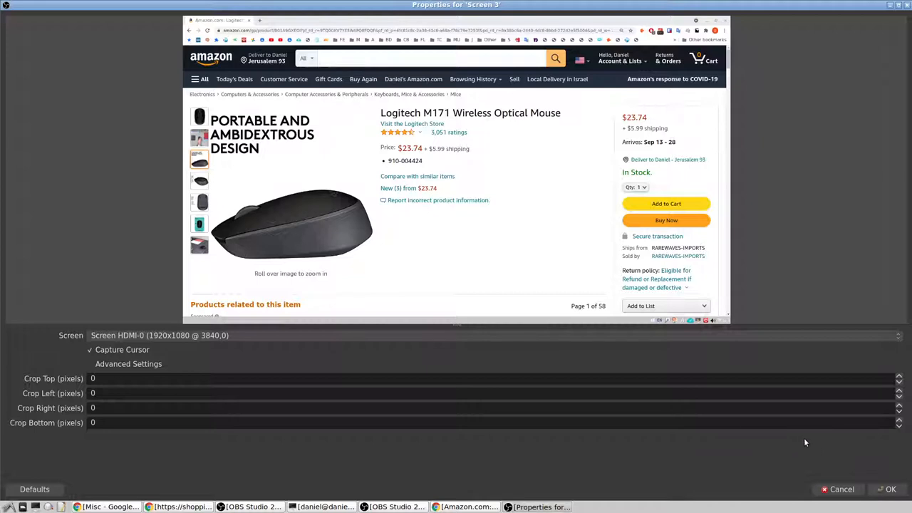
mouse_move(121, 370)
type("57")
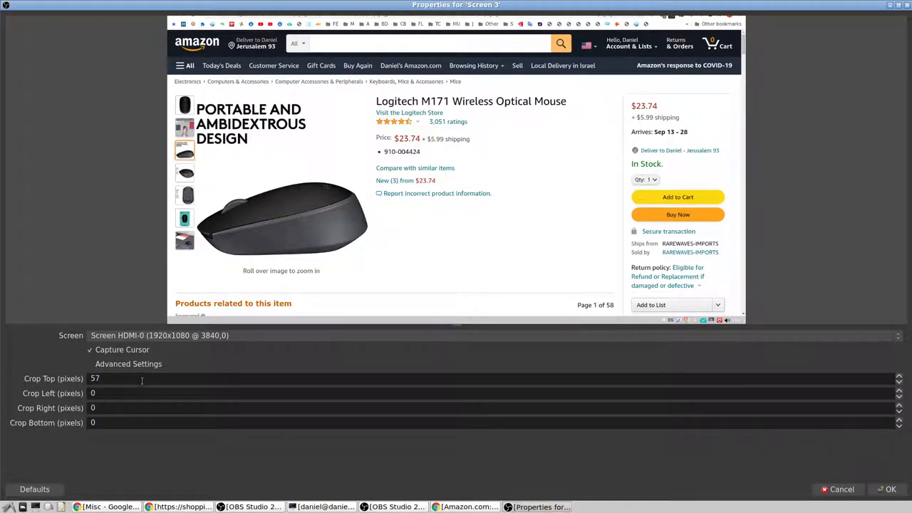
triple_click(94, 379)
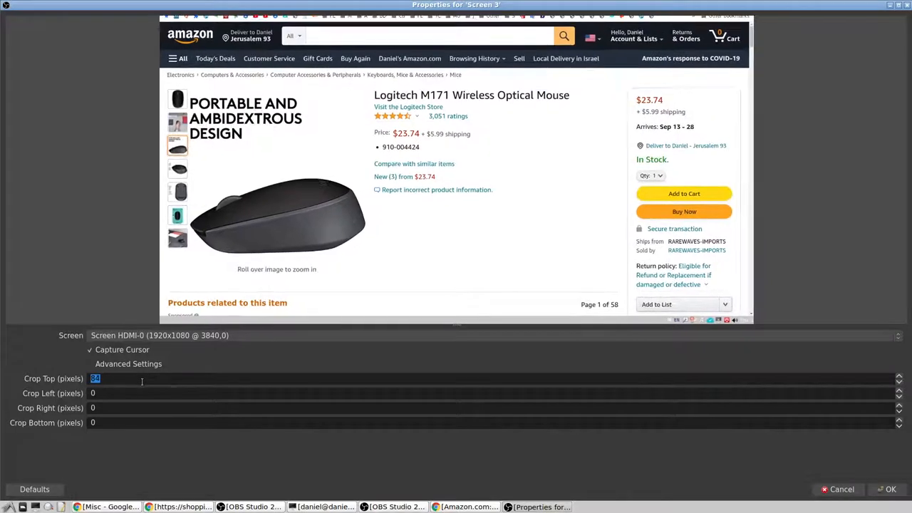
type("107")
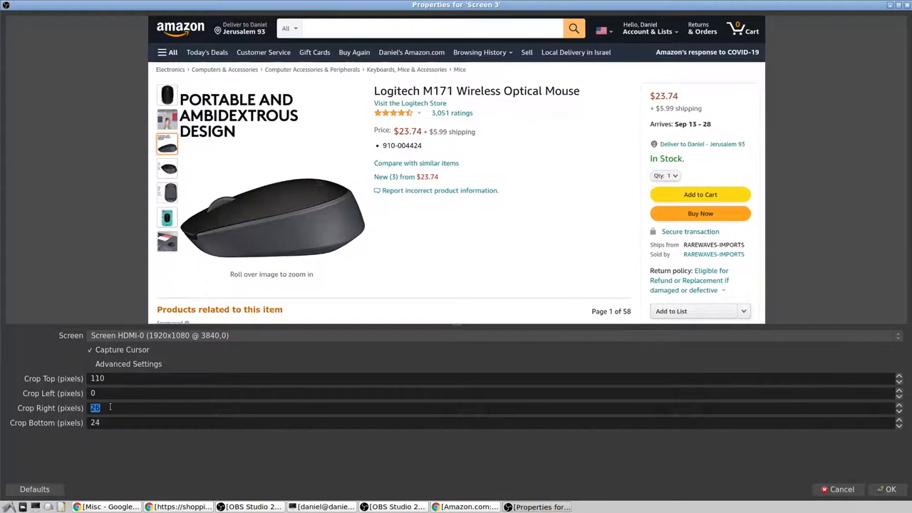
type("38")
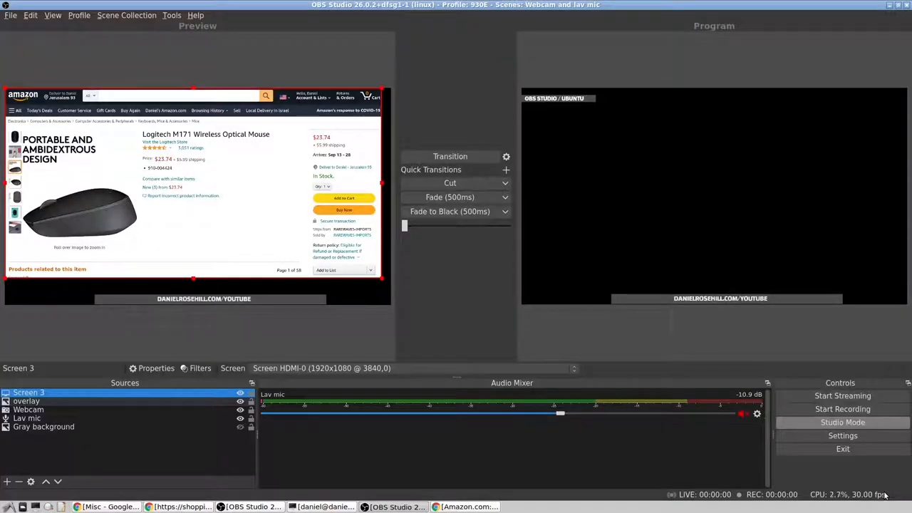
mouse_move(444, 305)
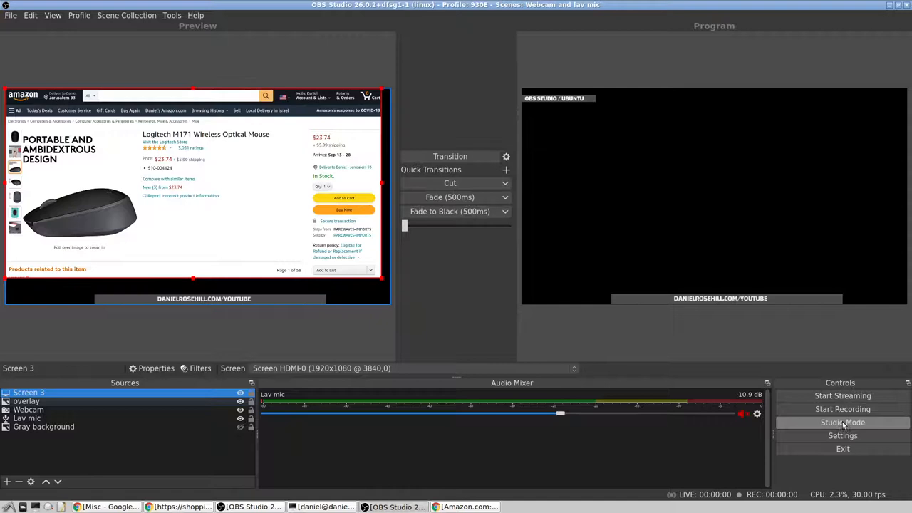
- Turn Studio Mode off so a single canvas shows the cropped Amazon capture
left_click(843, 421)
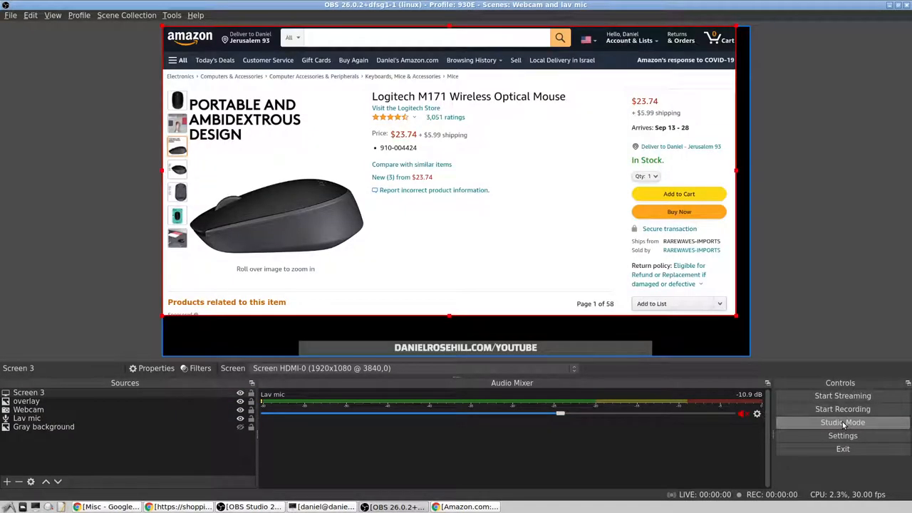
mouse_move(456, 270)
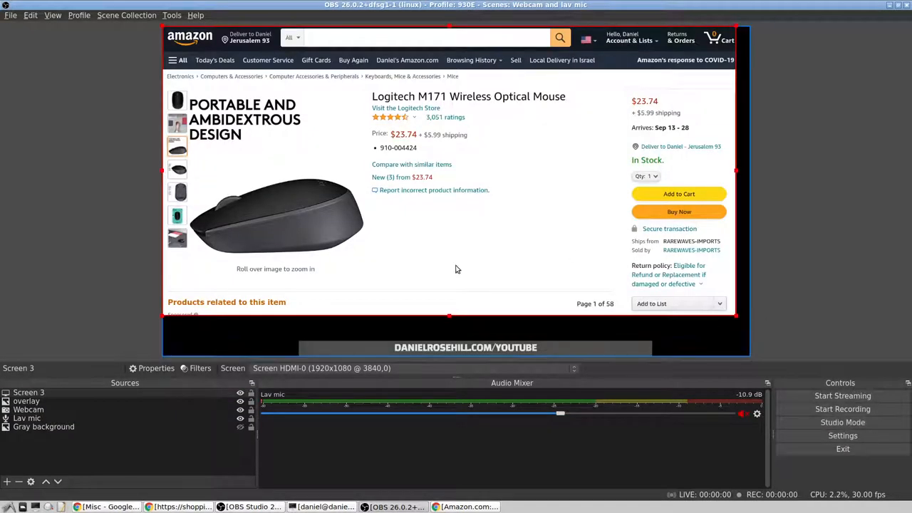
mouse_move(829, 330)
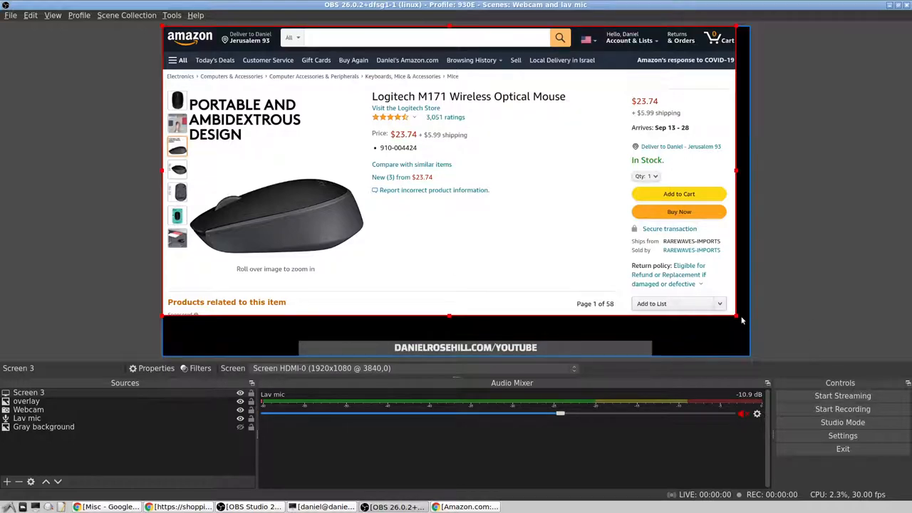
- Resize the Amazon capture on the canvas and deselect it
left_click_drag(744, 320, 789, 349)
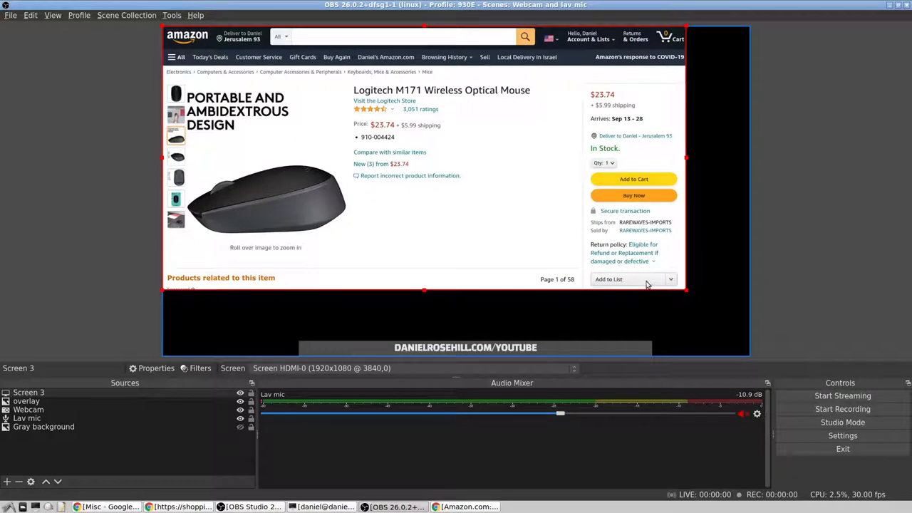
mouse_move(476, 245)
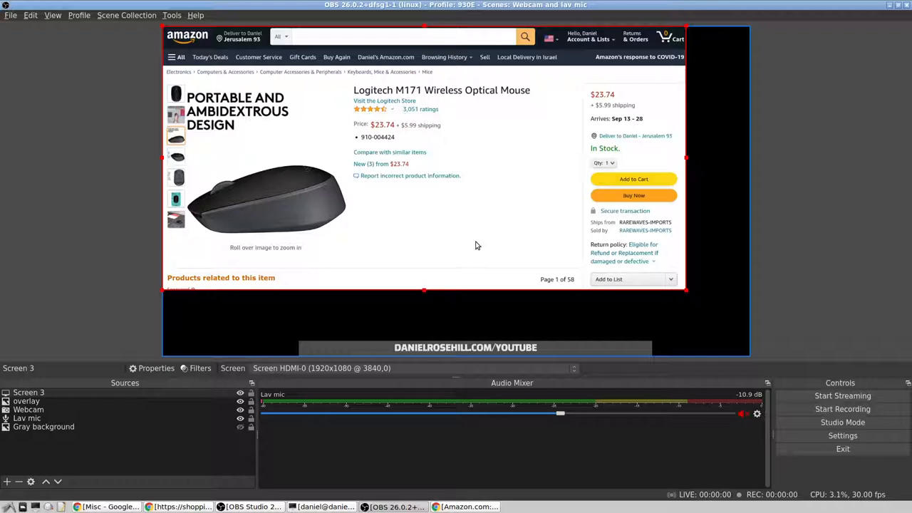
mouse_move(402, 238)
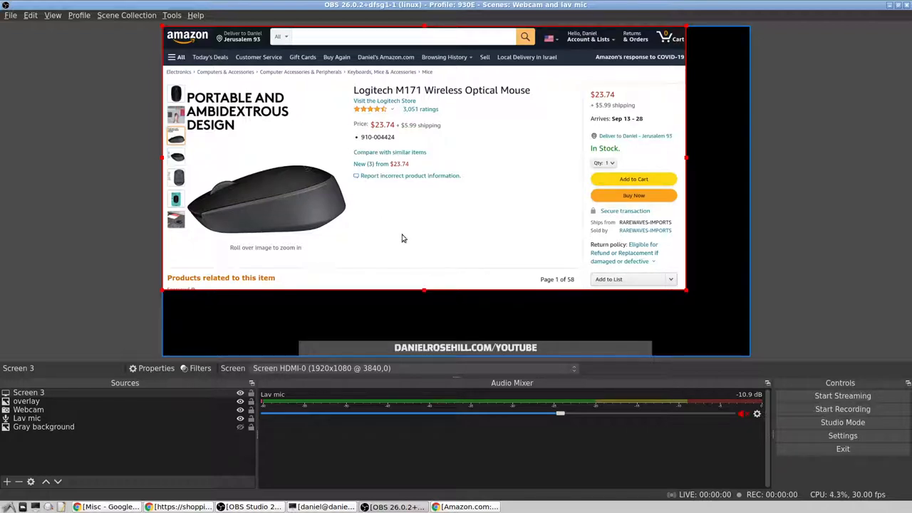
mouse_move(478, 278)
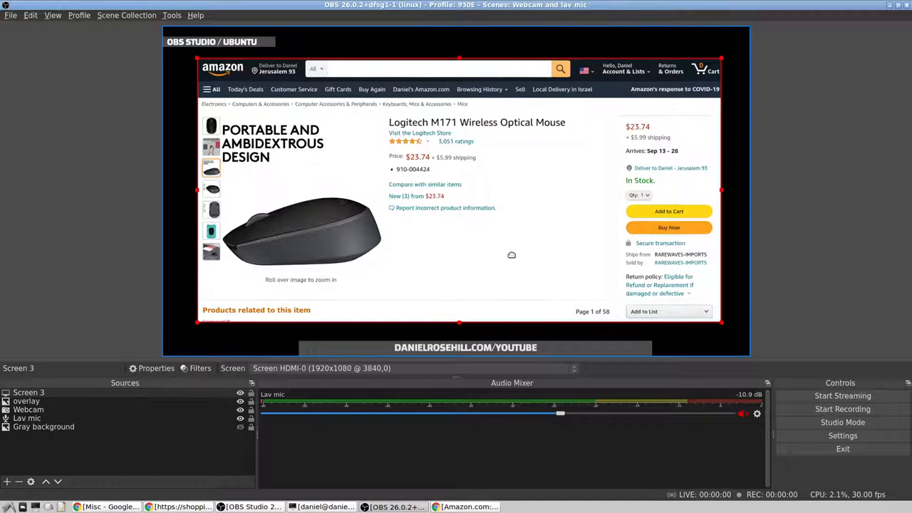
mouse_move(496, 248)
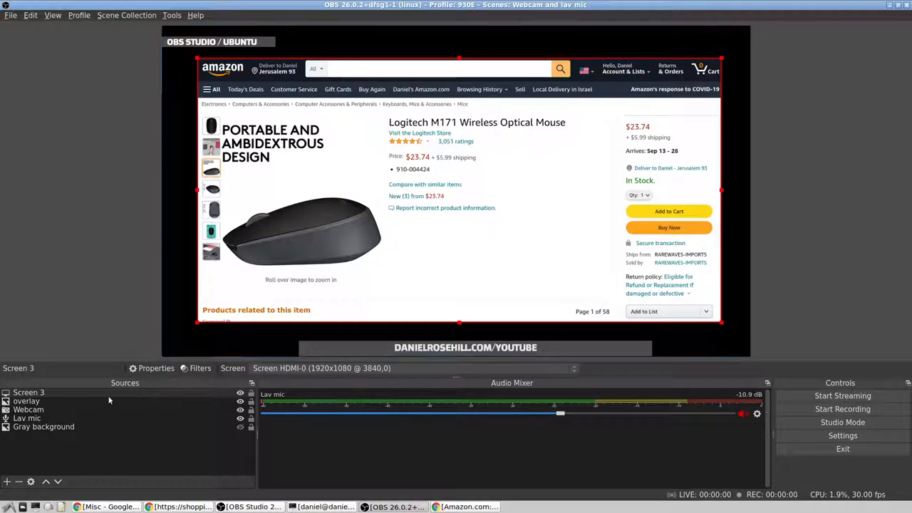
mouse_move(331, 373)
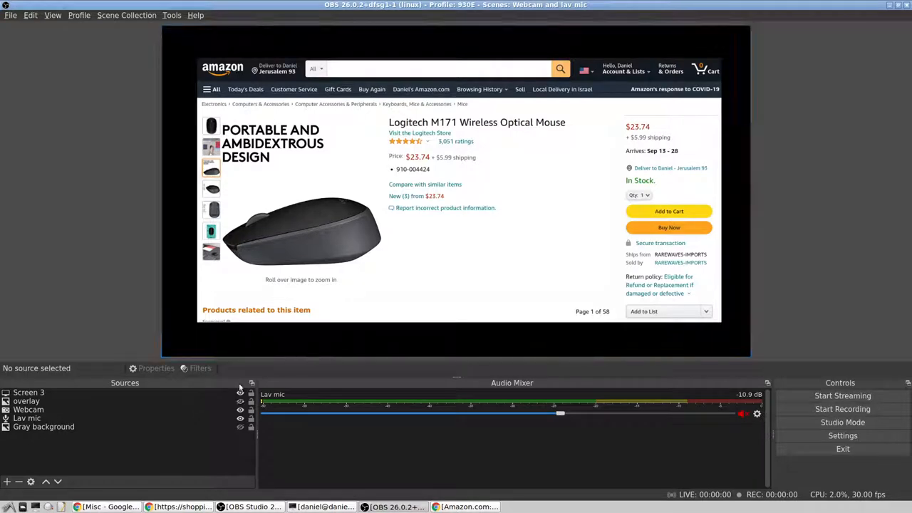
left_click(28, 391)
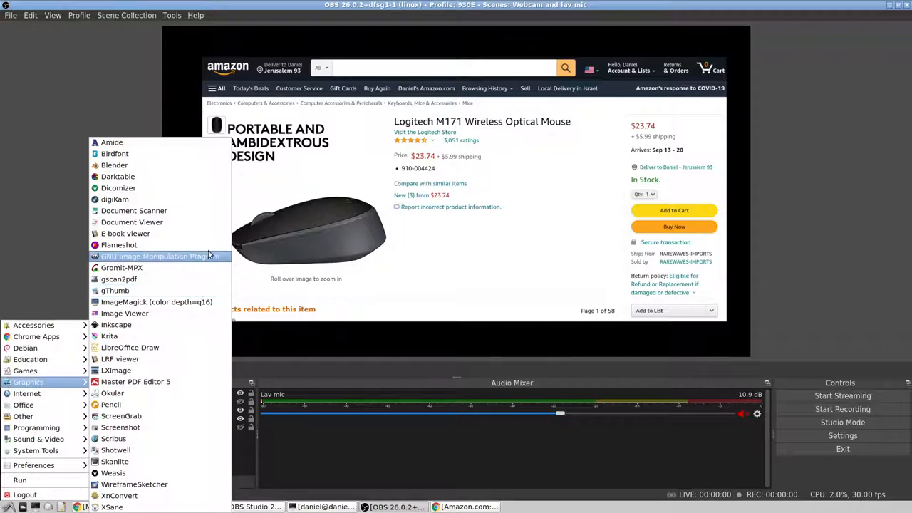
- Launch GIMP and create a new blank 1920 × 1080 image
left_click(154, 257)
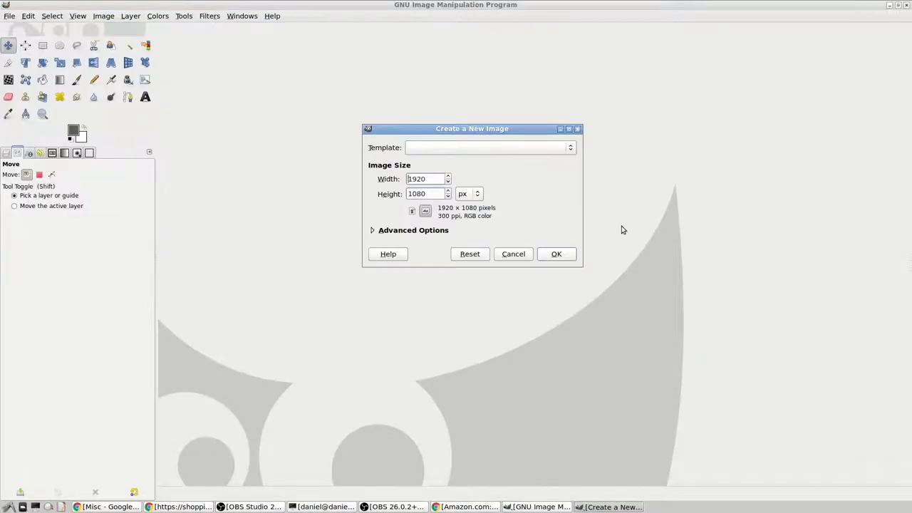
left_click(556, 253)
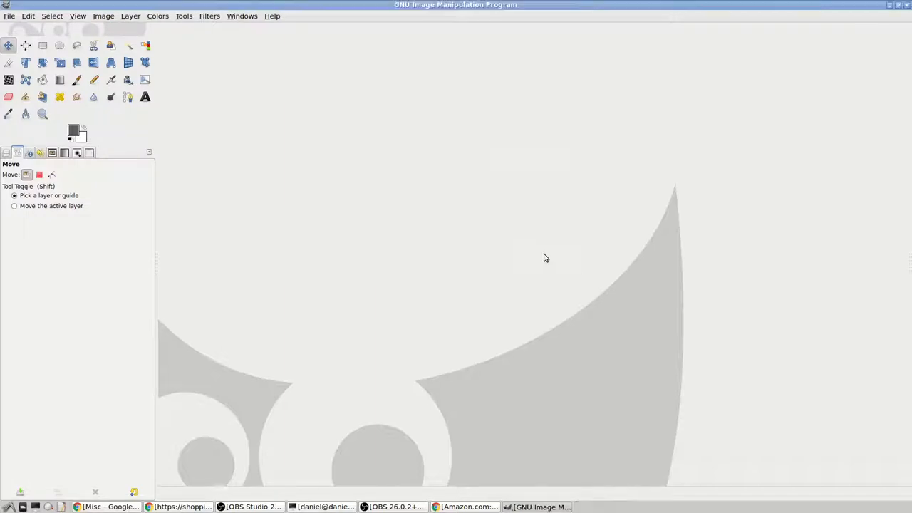
left_click(9, 16)
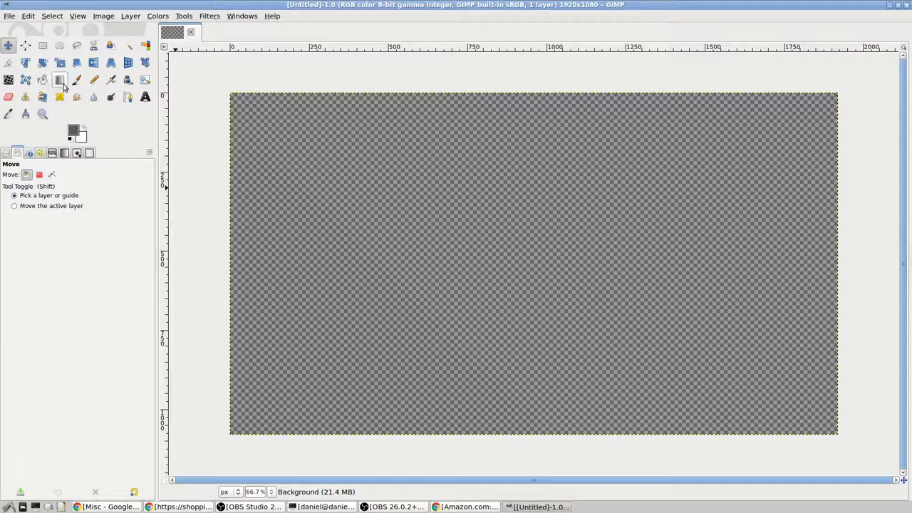
- Apply the Yellow Orange gradient diagonally from top-left to lower right of the canvas
left_click(60, 80)
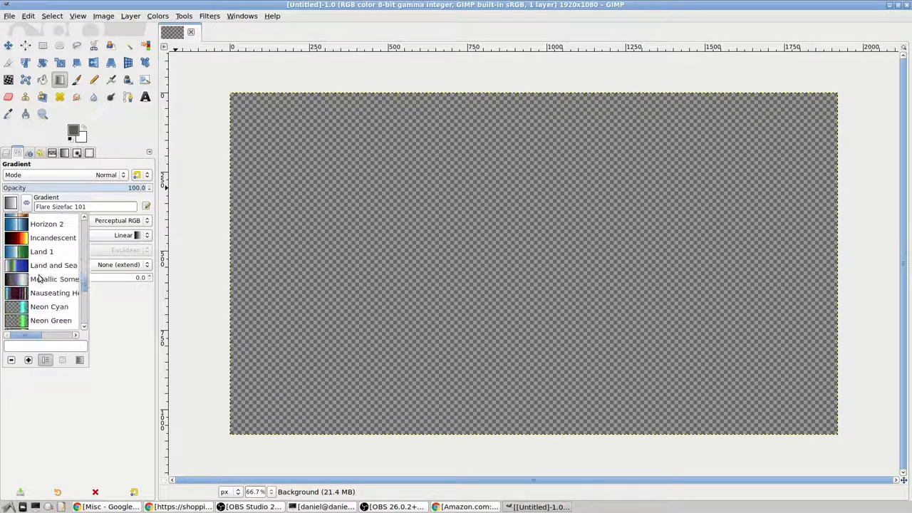
scroll("down", 3)
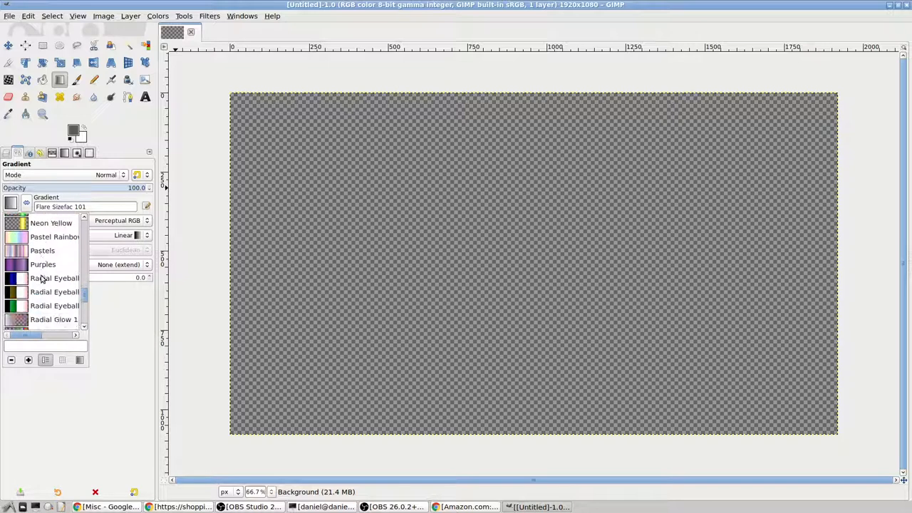
scroll("down", 3)
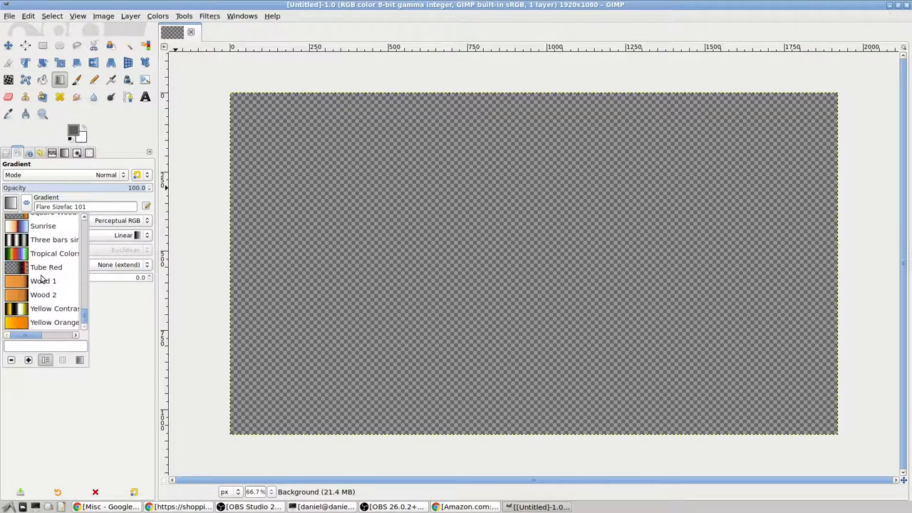
left_click(54, 322)
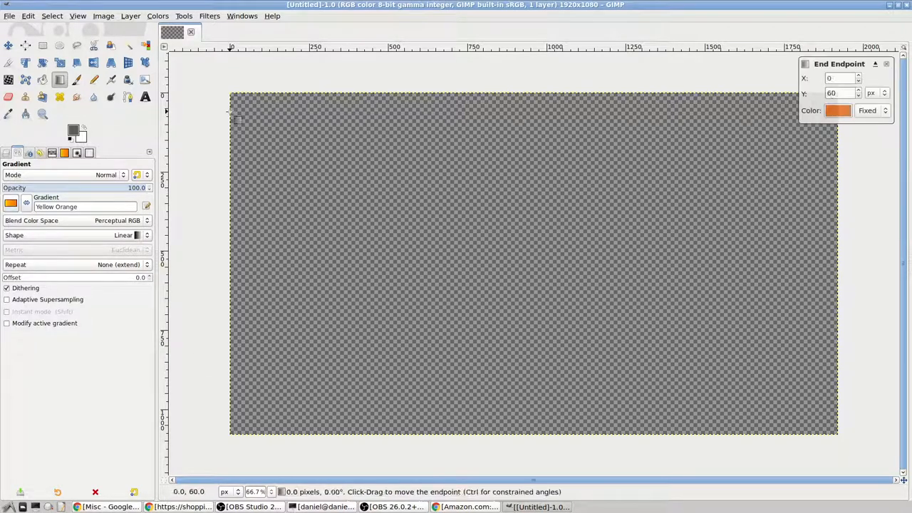
left_click_drag(235, 119, 735, 346)
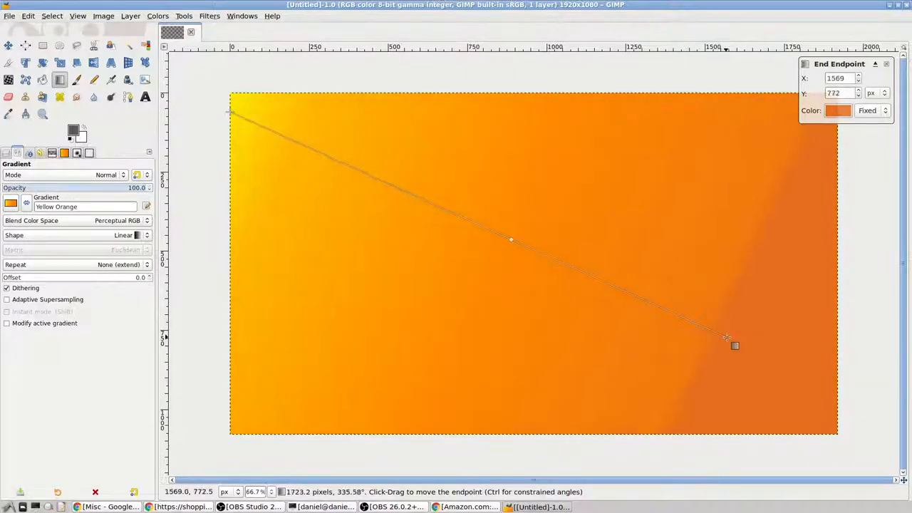
left_click_drag(735, 346, 676, 325)
type("DANIEL ROSEHIll O")
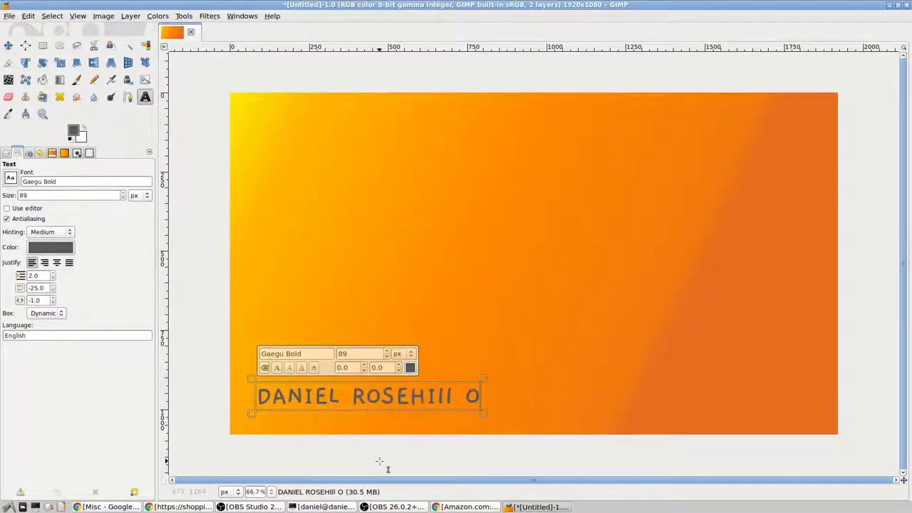
- Write the white 'N YOUTUBE' branding text and move a copy to the top right
type("N YOUTUBE")
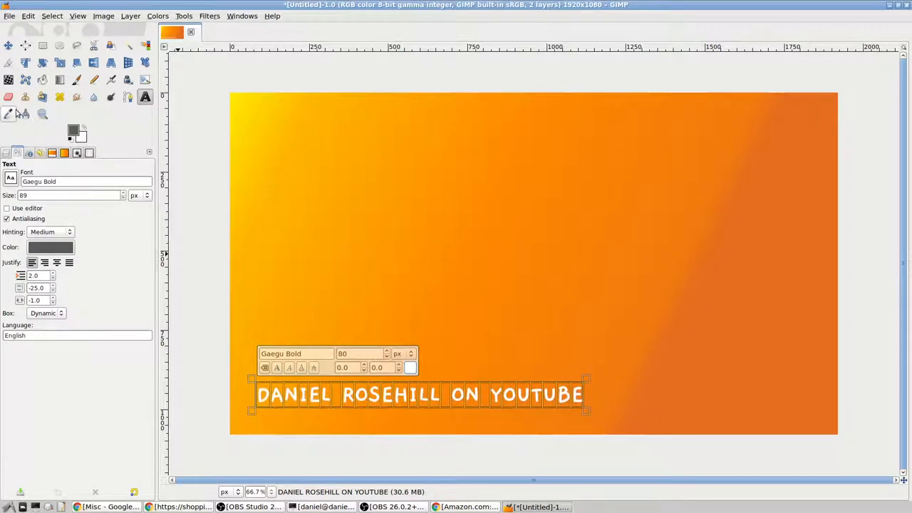
left_click(9, 44)
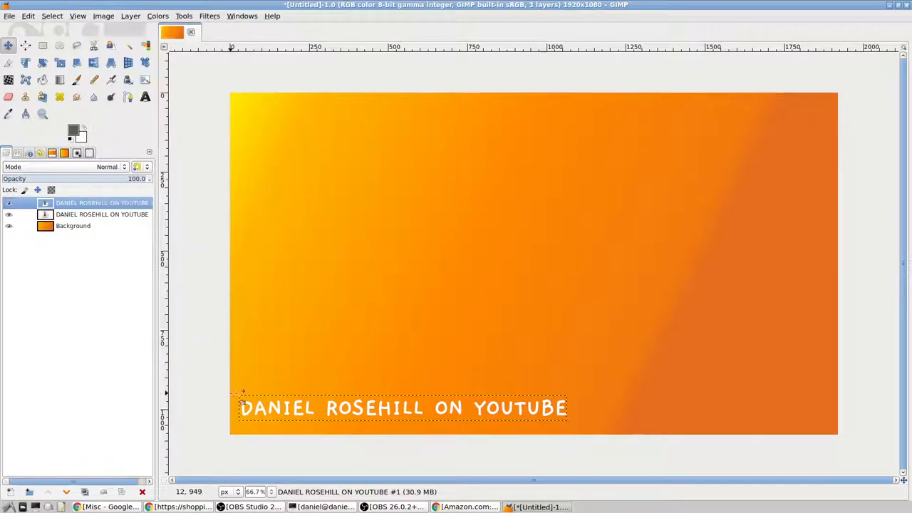
left_click_drag(402, 407, 676, 116)
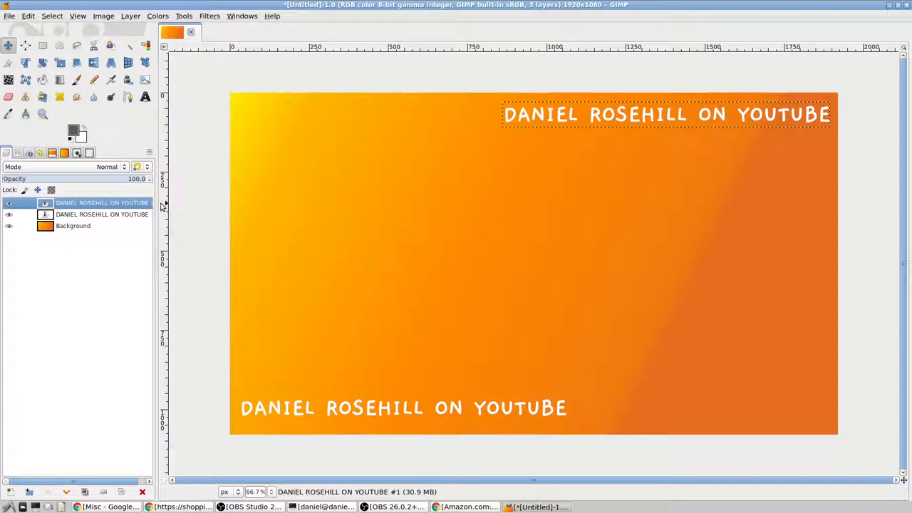
mouse_move(97, 212)
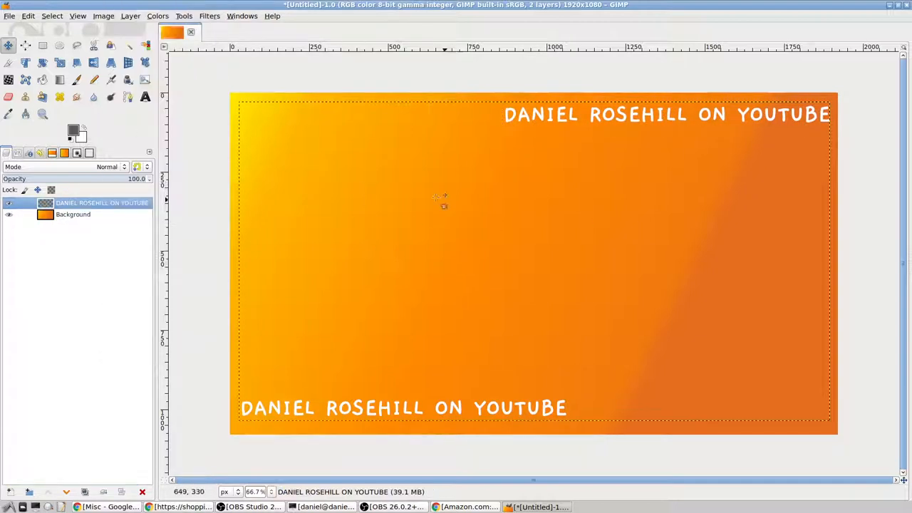
- Duplicate the text layer and place the new copy at the middle left
left_click(131, 15)
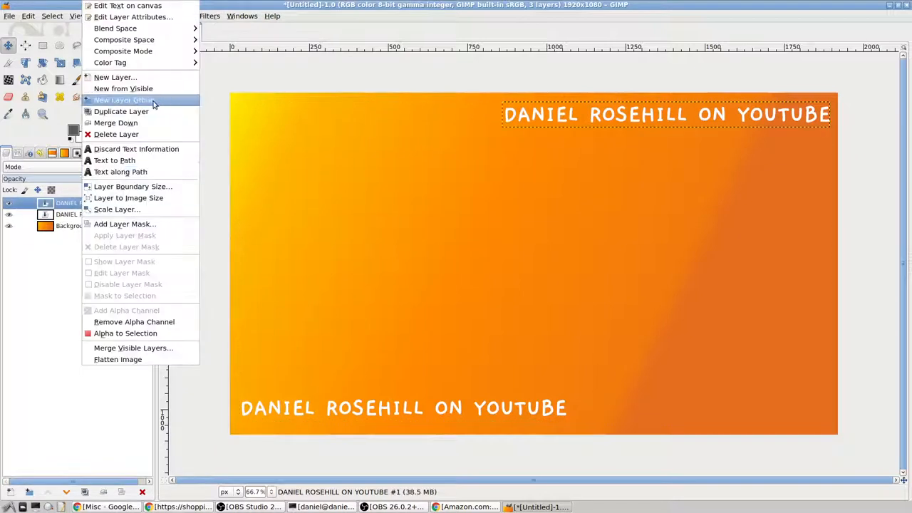
left_click(121, 111)
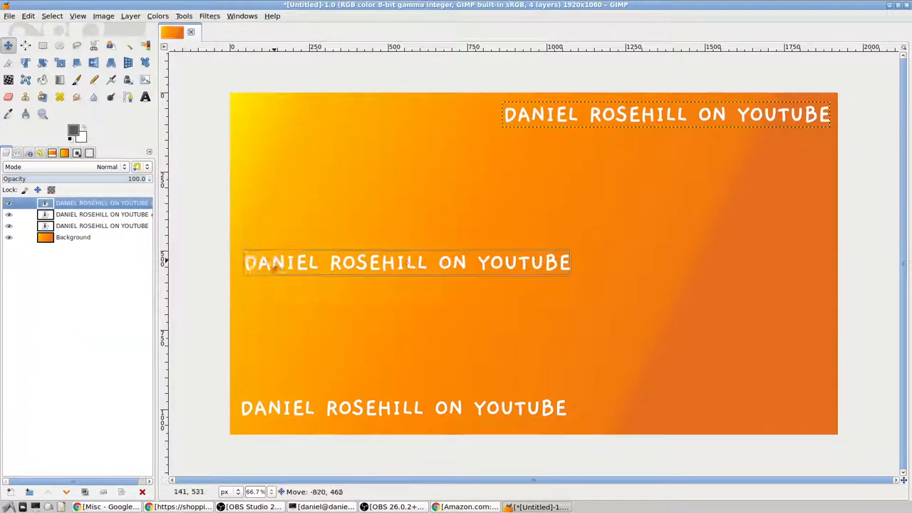
left_click_drag(406, 262, 396, 191)
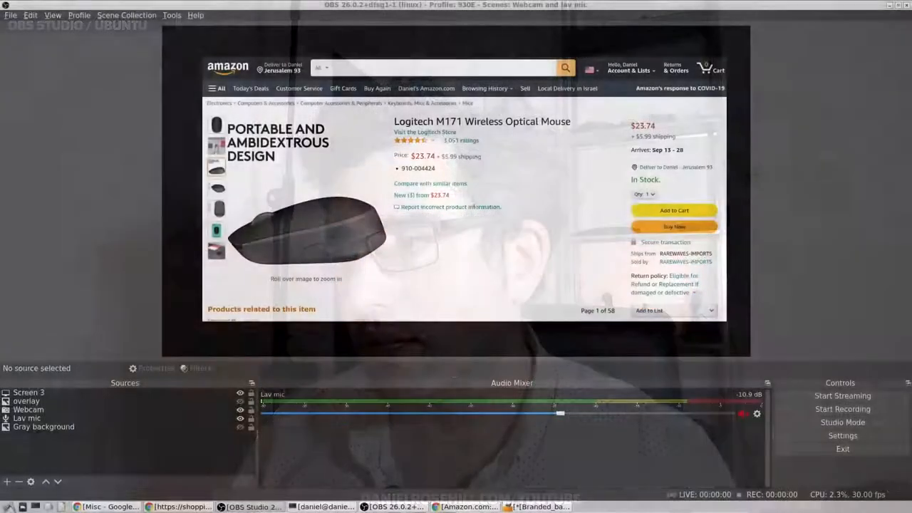
- Add an Image source 'Branded background' loading Branded_background_filter.png
left_click(7, 481)
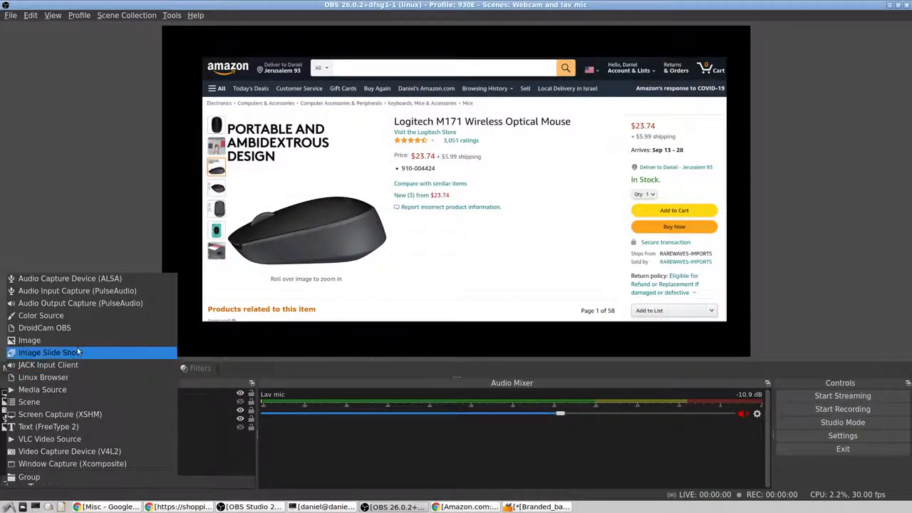
left_click(28, 340)
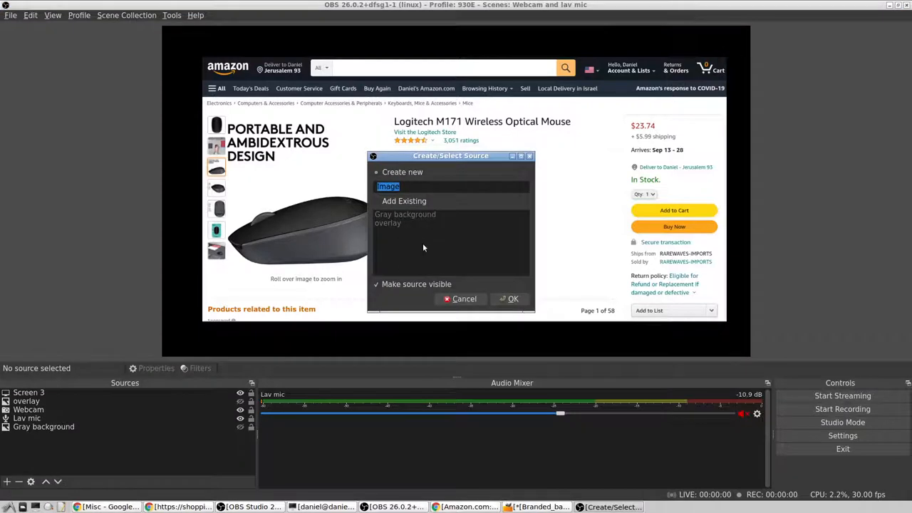
type("Bran")
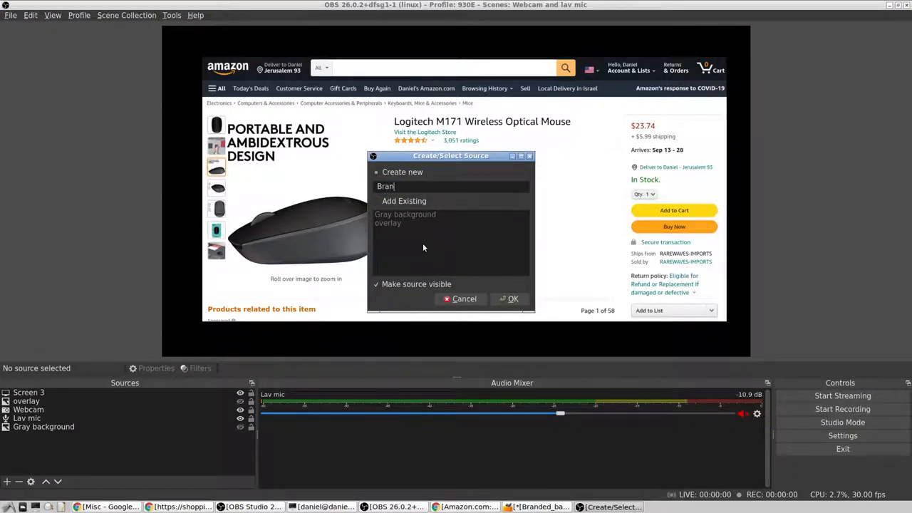
left_click(513, 299)
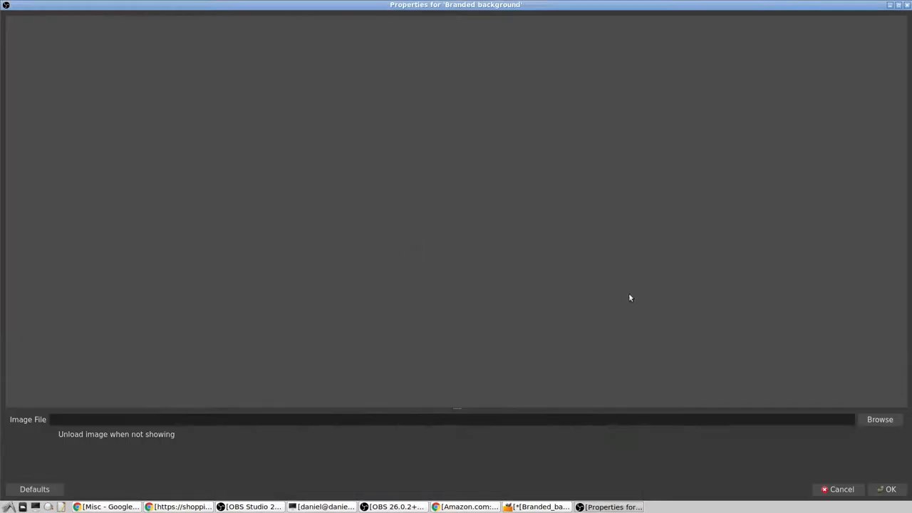
left_click(880, 419)
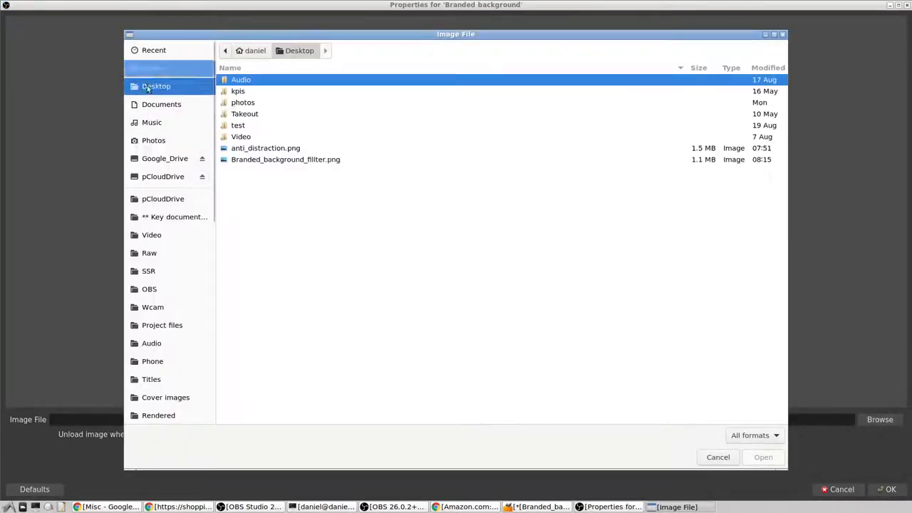
double_click(285, 159)
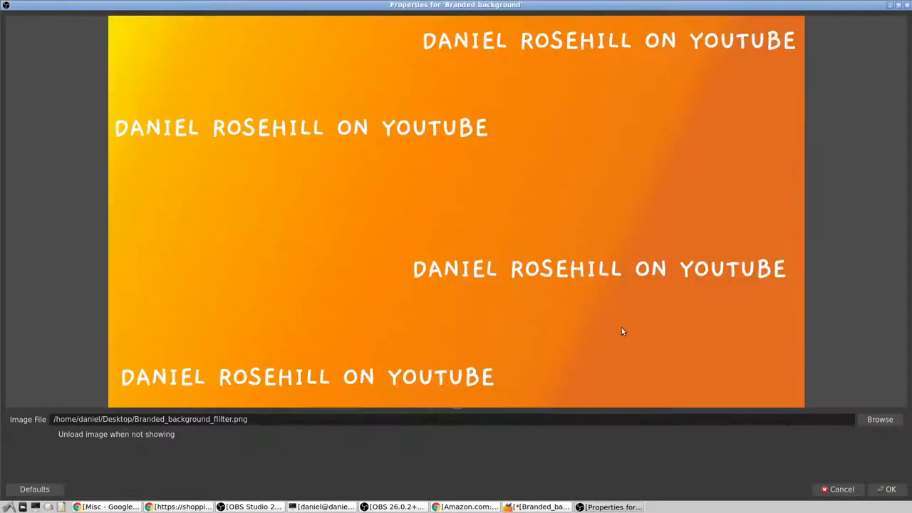
mouse_move(886, 479)
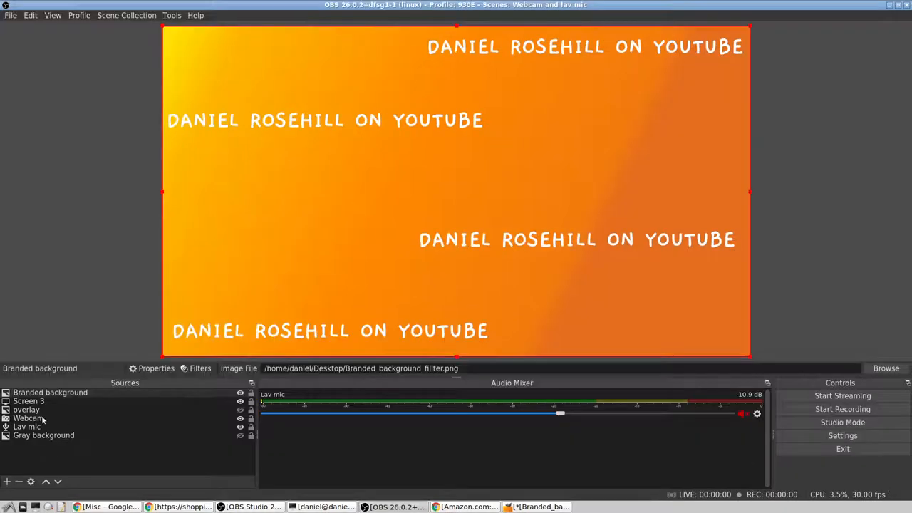
- Raise Screen 3 above Branded background, rename it 'Amazon product', and group the two sources
left_click(50, 393)
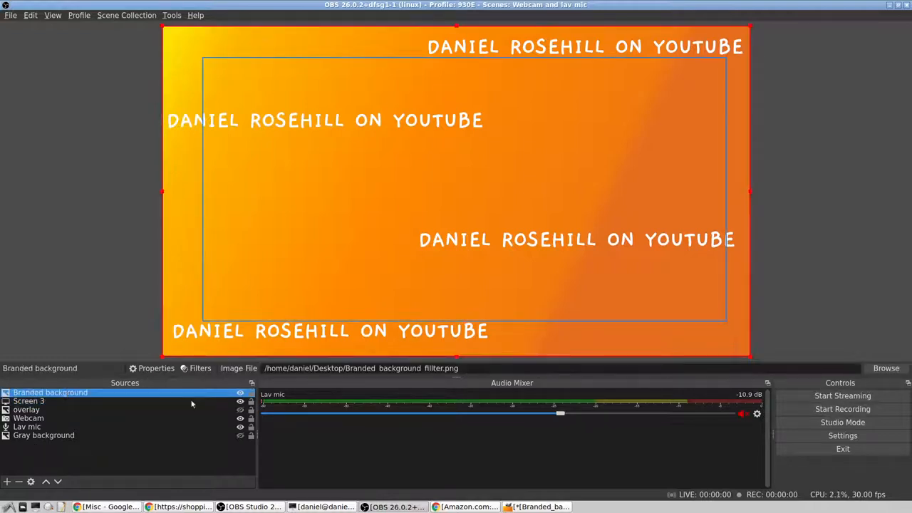
left_click(28, 392)
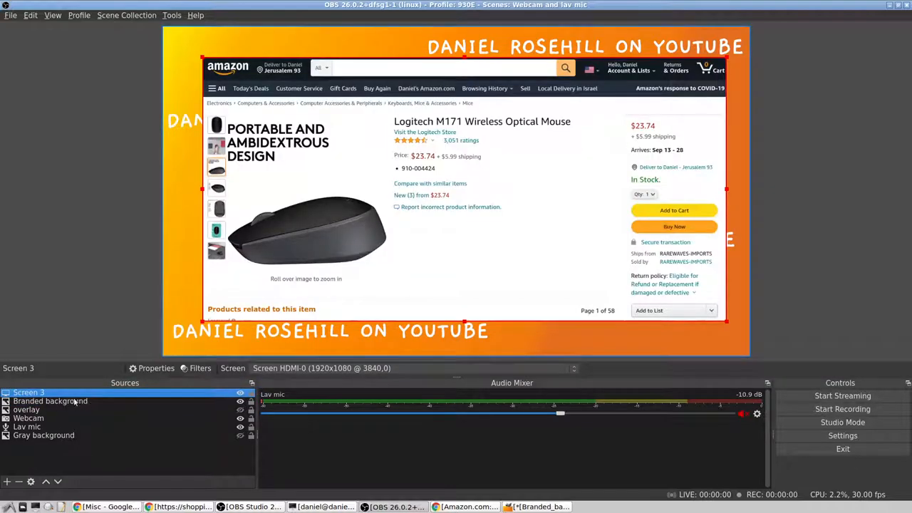
right_click(29, 393)
type("Amazon pr")
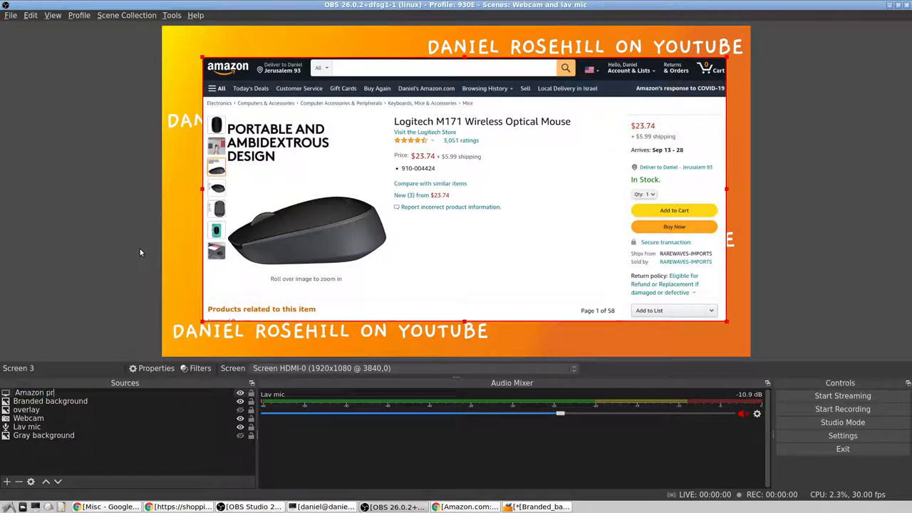
left_click(50, 400)
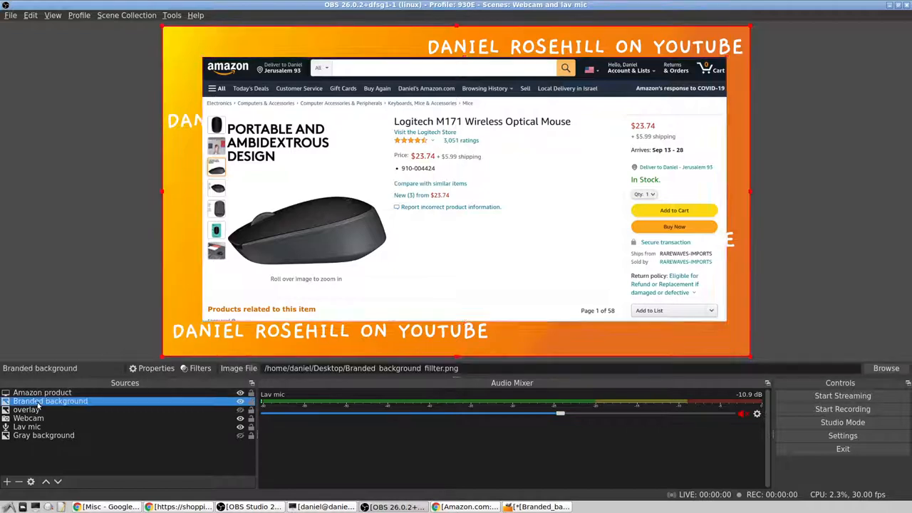
right_click(42, 394)
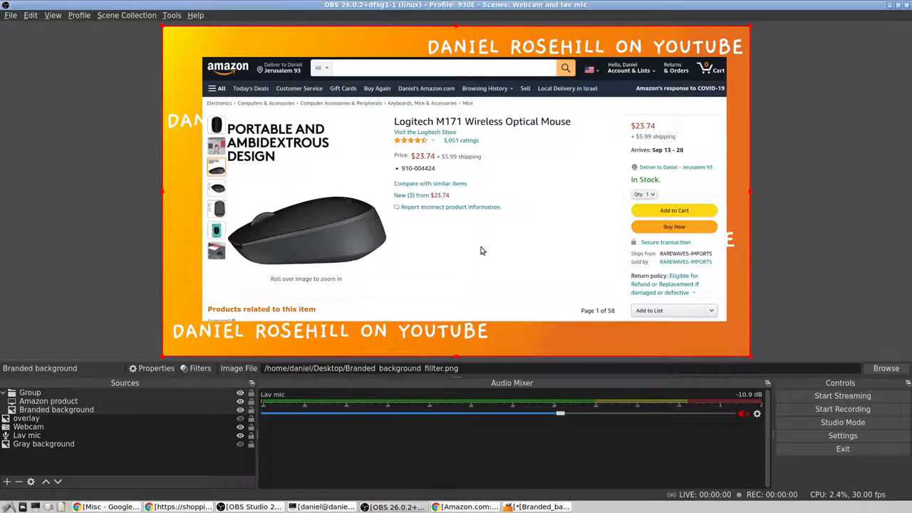
- Rename the group 'Amazon mouse' and collapse it
left_click(30, 393)
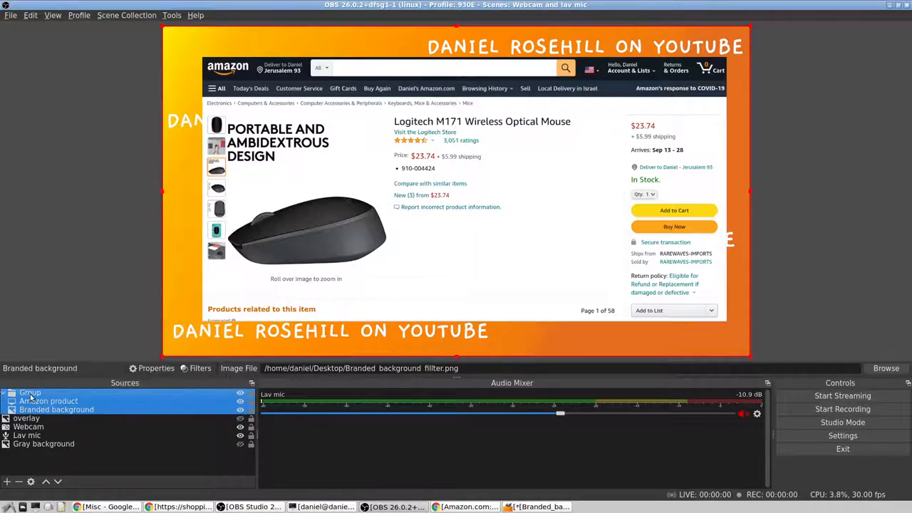
right_click(49, 401)
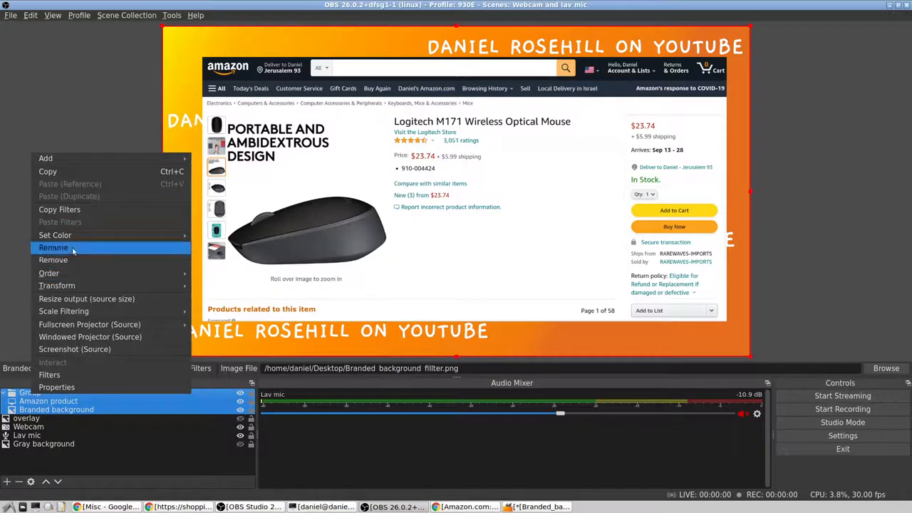
left_click(54, 248)
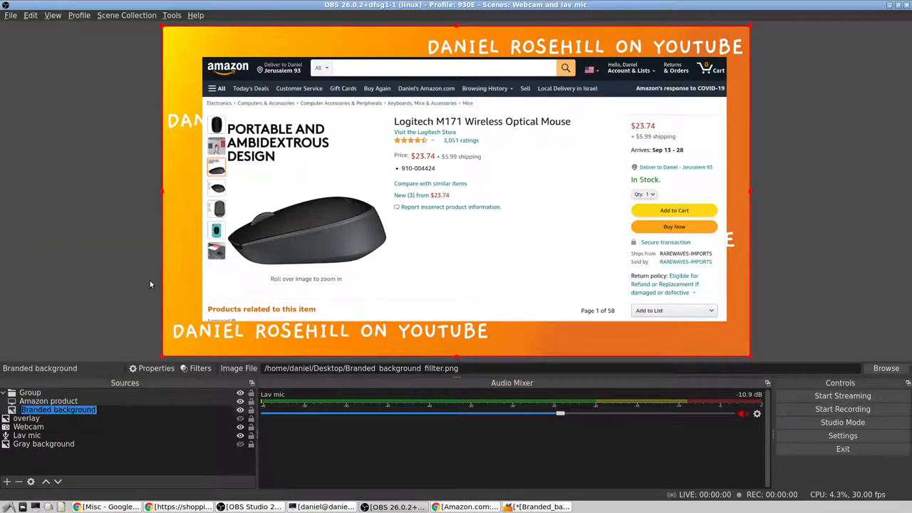
left_click(30, 393)
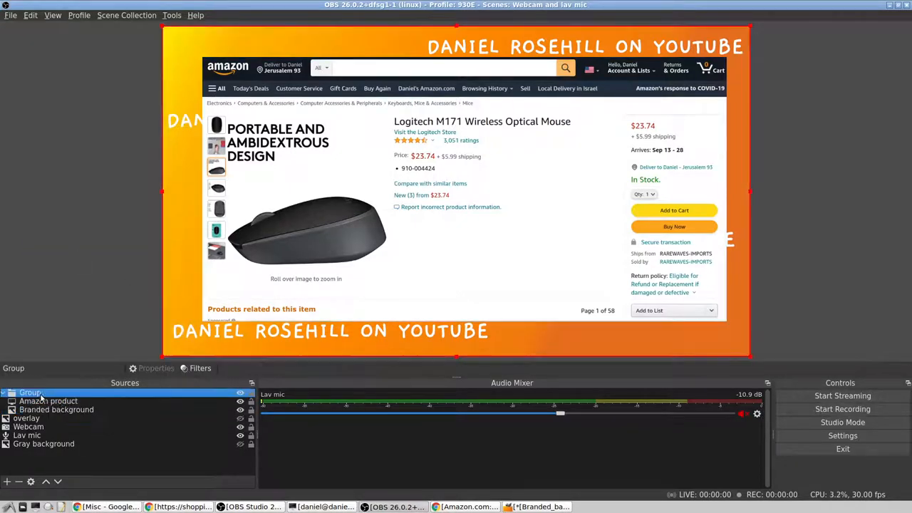
left_click(31, 393)
type("Amazon mouse")
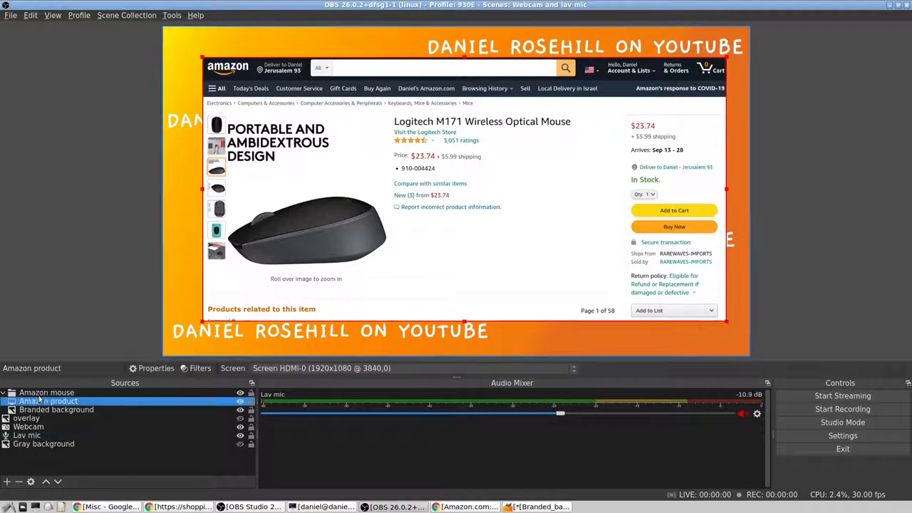
left_click(26, 401)
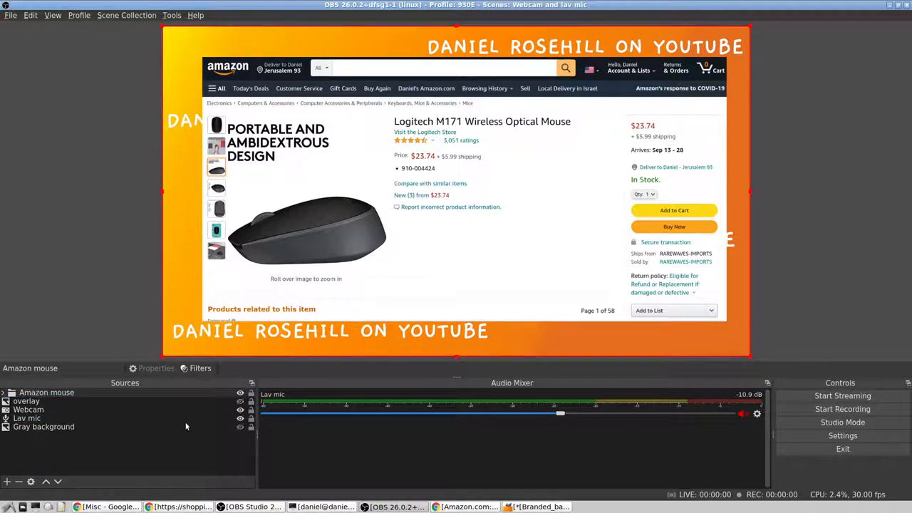
- Move the Amazon mouse group down past Webcam and Gray background, then return it to the top
left_click(45, 393)
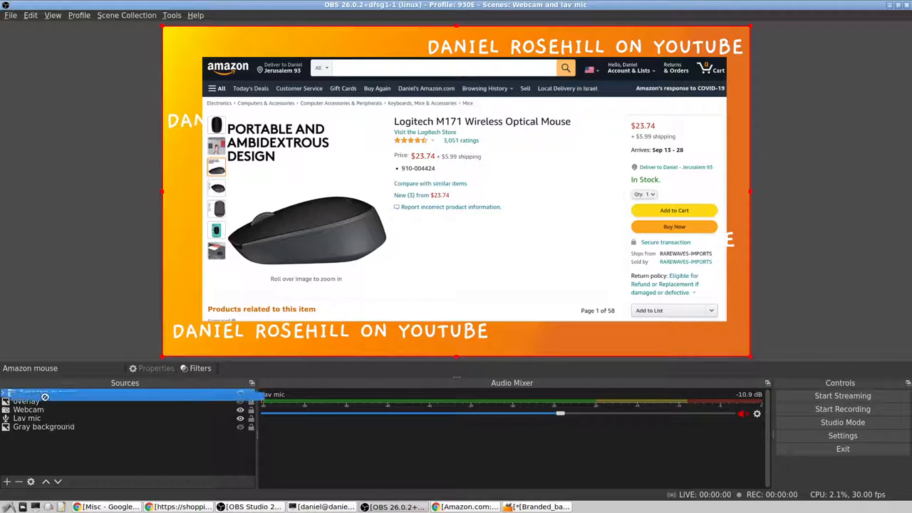
left_click(45, 409)
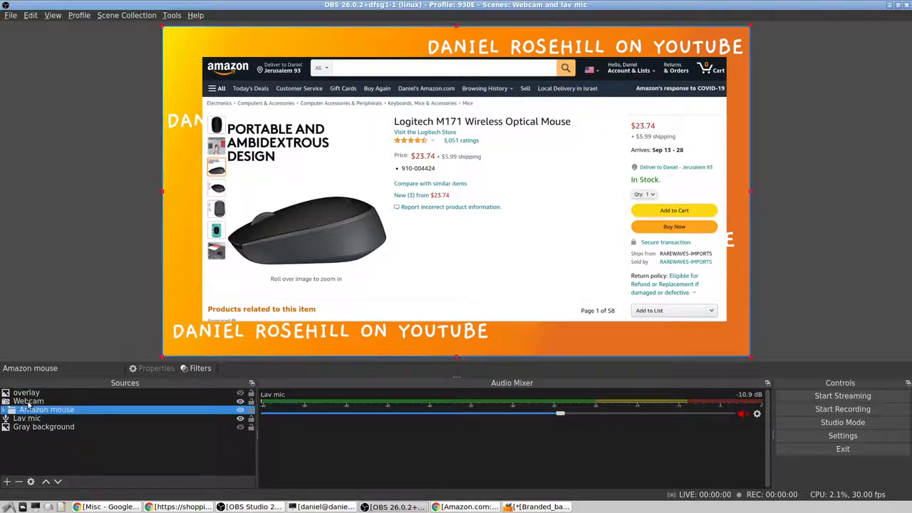
left_click(240, 409)
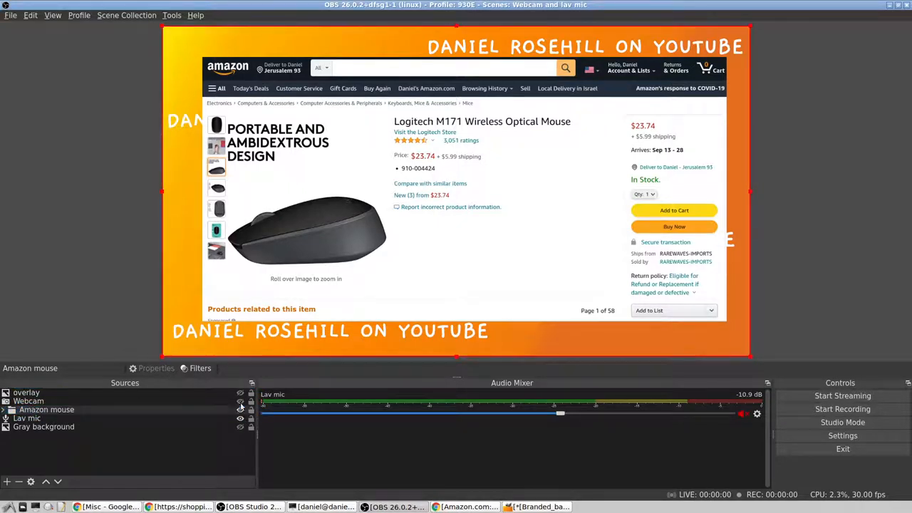
left_click(46, 409)
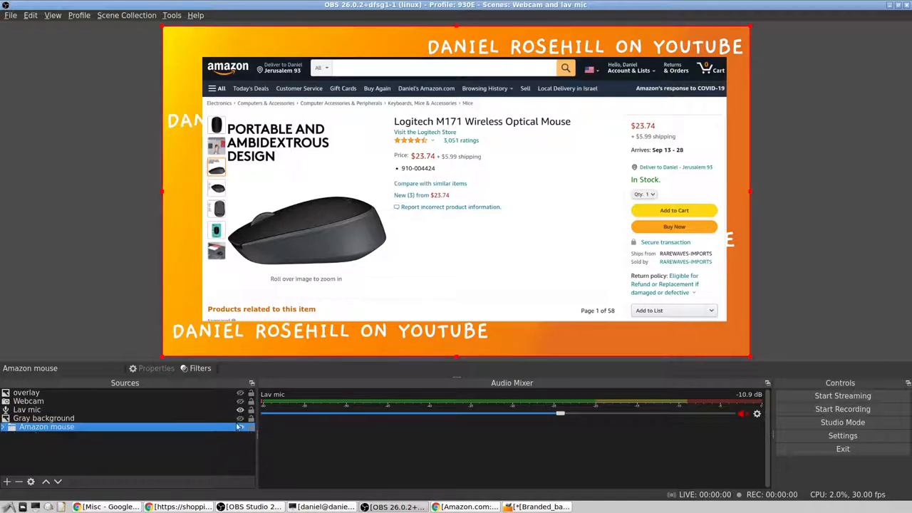
left_click(239, 427)
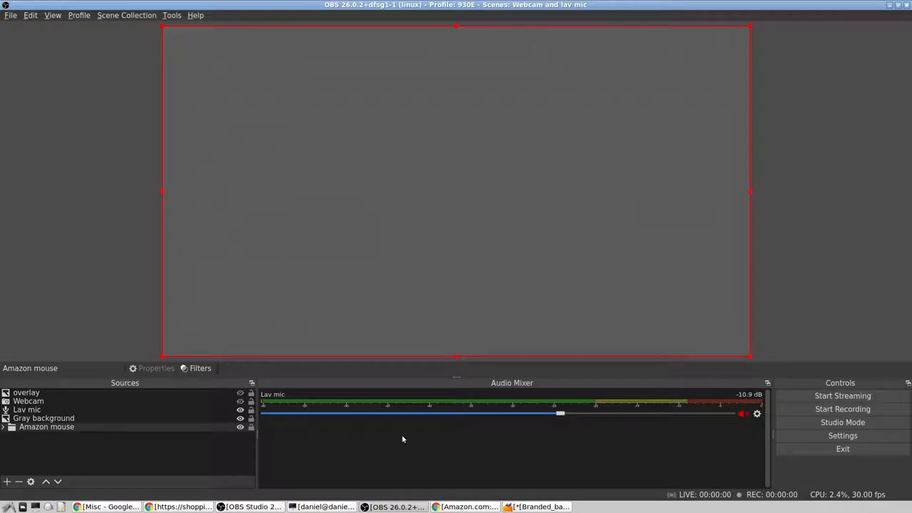
left_click(842, 422)
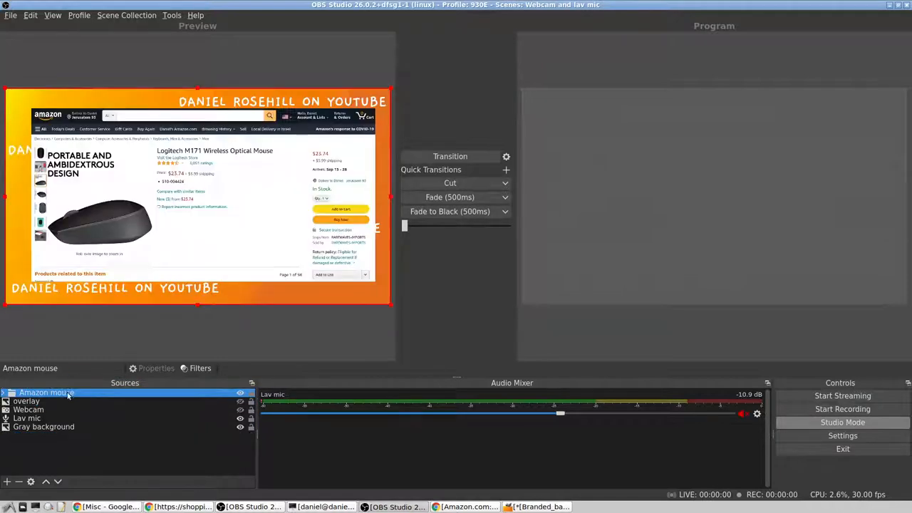
mouse_move(450, 197)
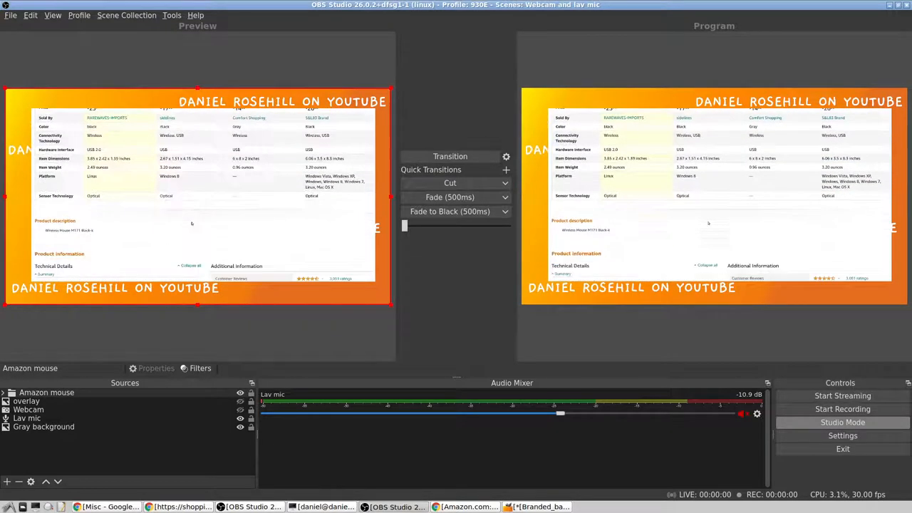
- Leave Studio Mode so OBS returns to a single canvas showing the Amazon product page
scroll("down", 3)
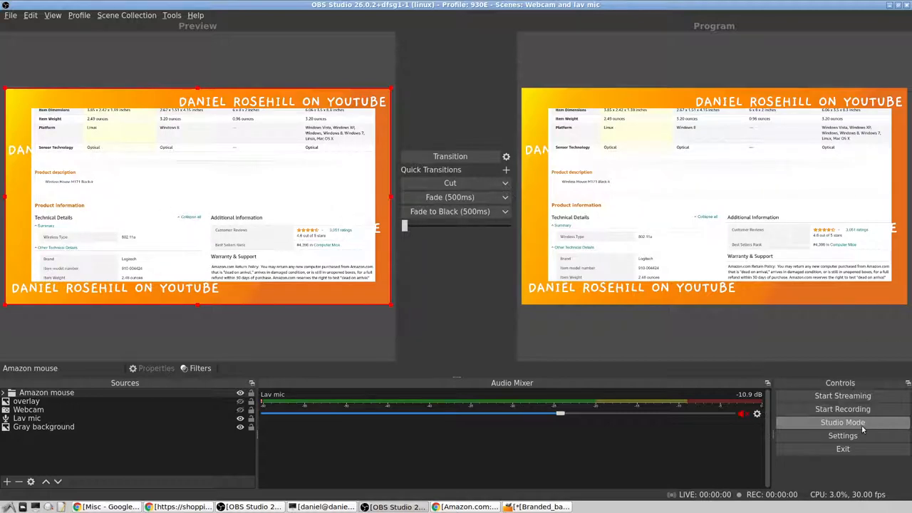
left_click(844, 422)
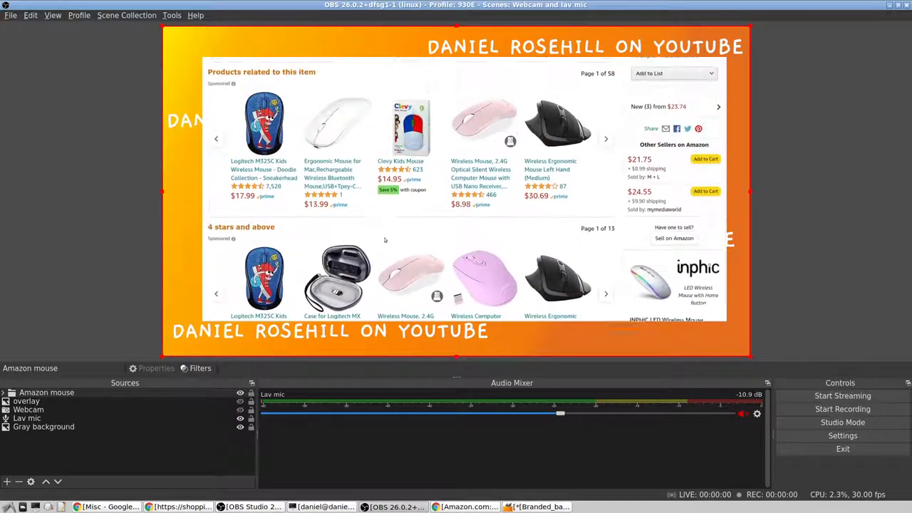
scroll("up", 3)
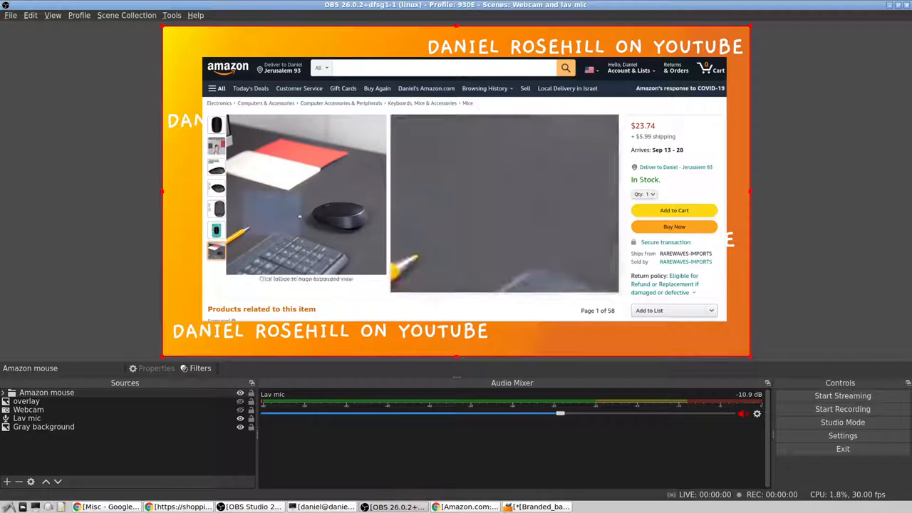
mouse_move(253, 245)
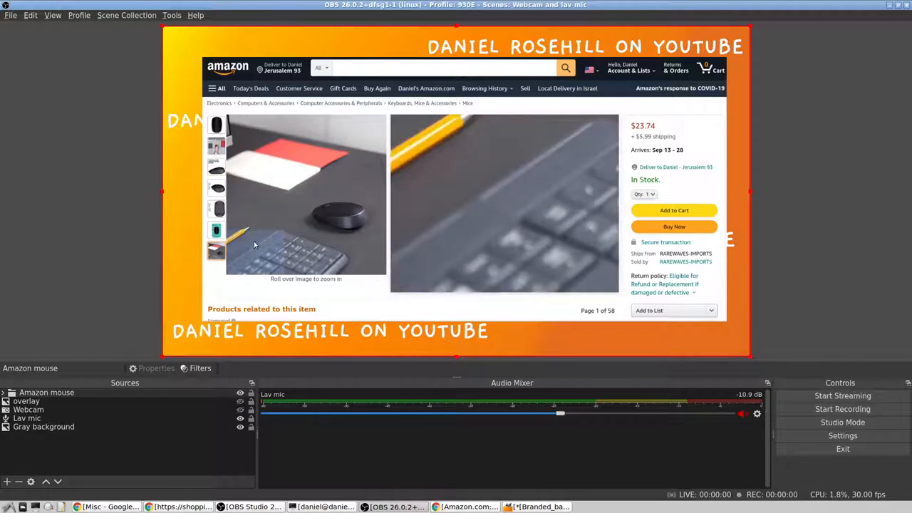
mouse_move(114, 396)
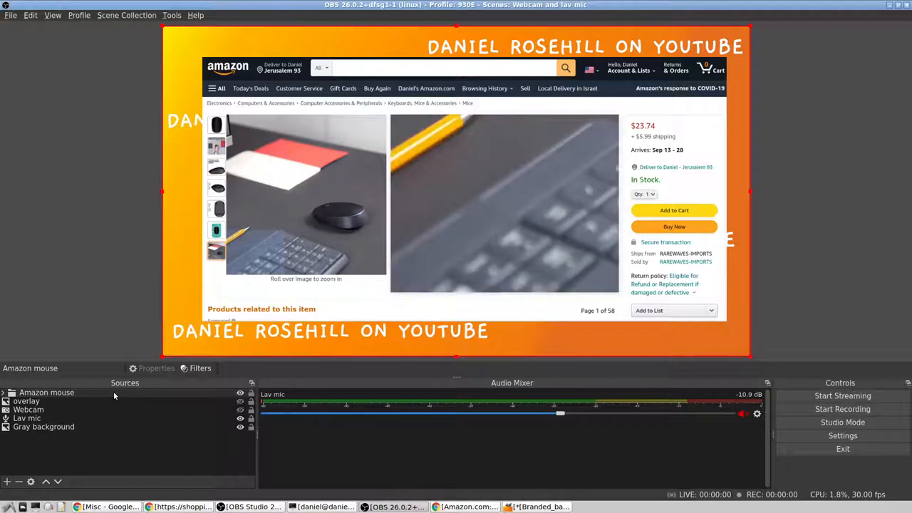